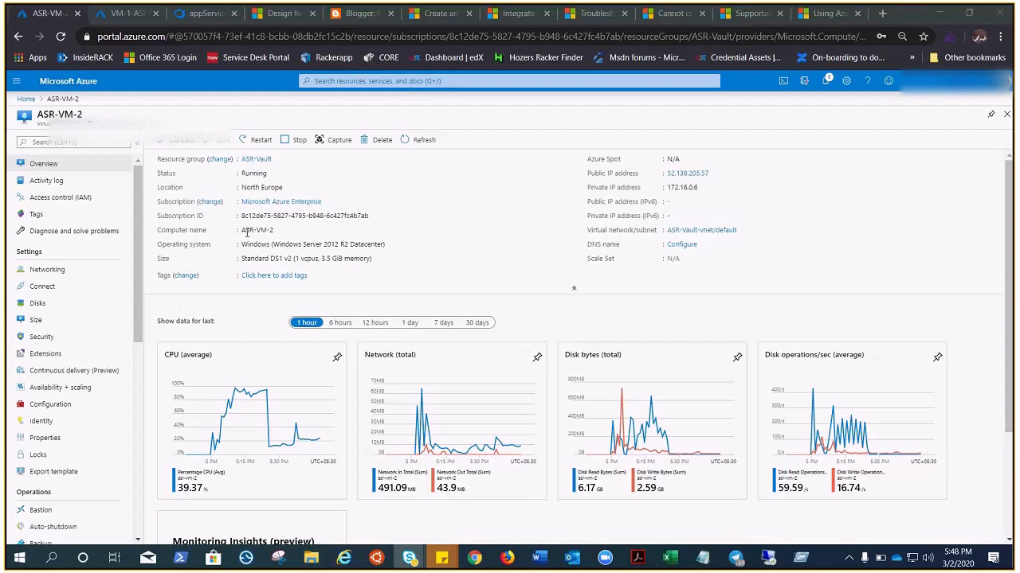
mouse_move(477, 252)
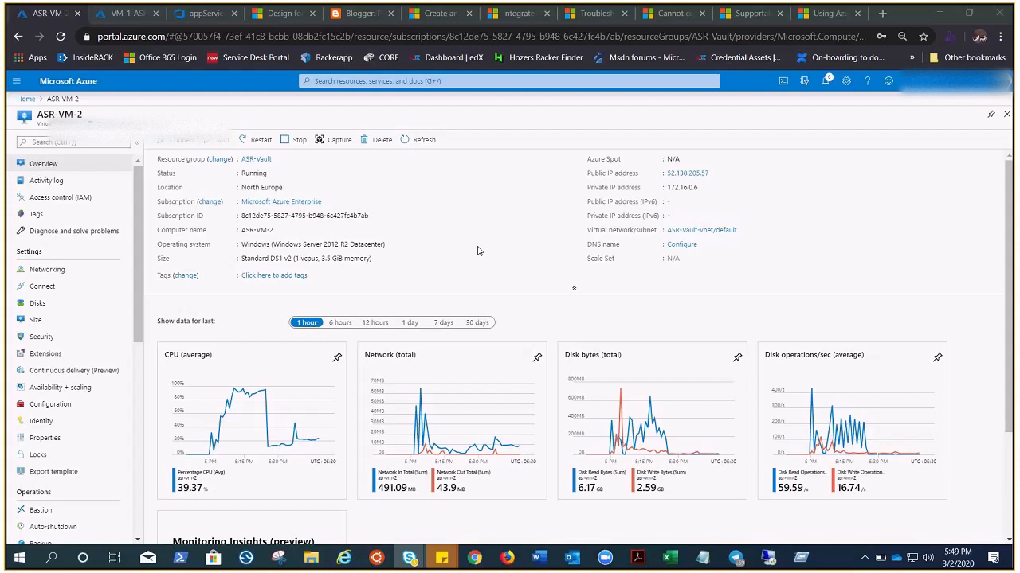
mouse_move(470, 253)
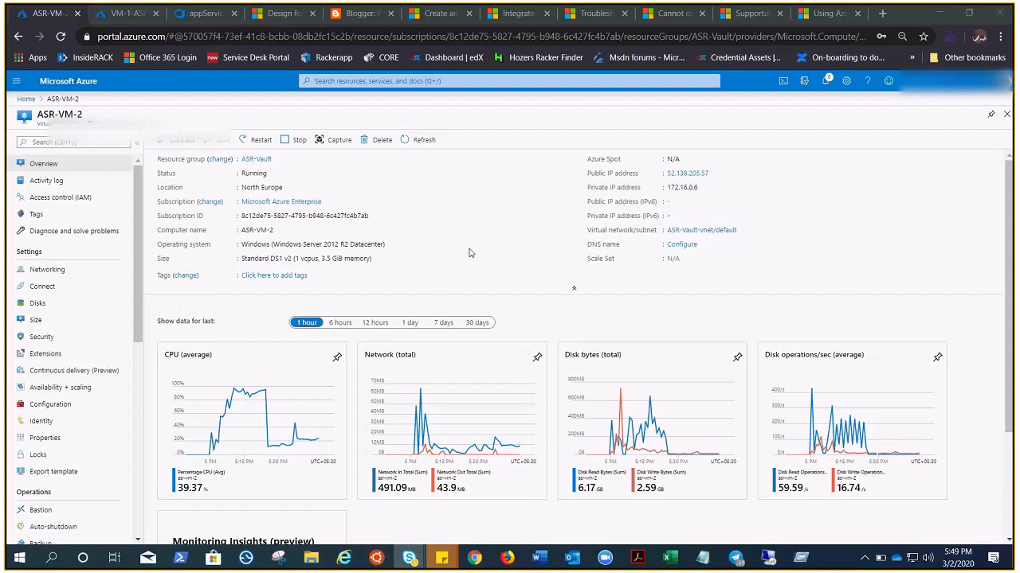
mouse_move(210, 216)
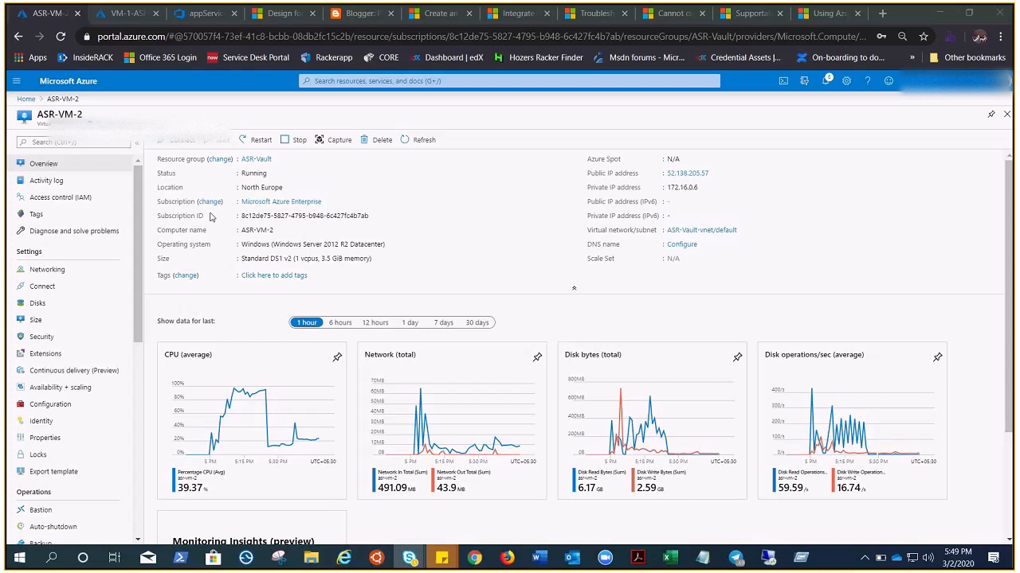
mouse_move(249, 229)
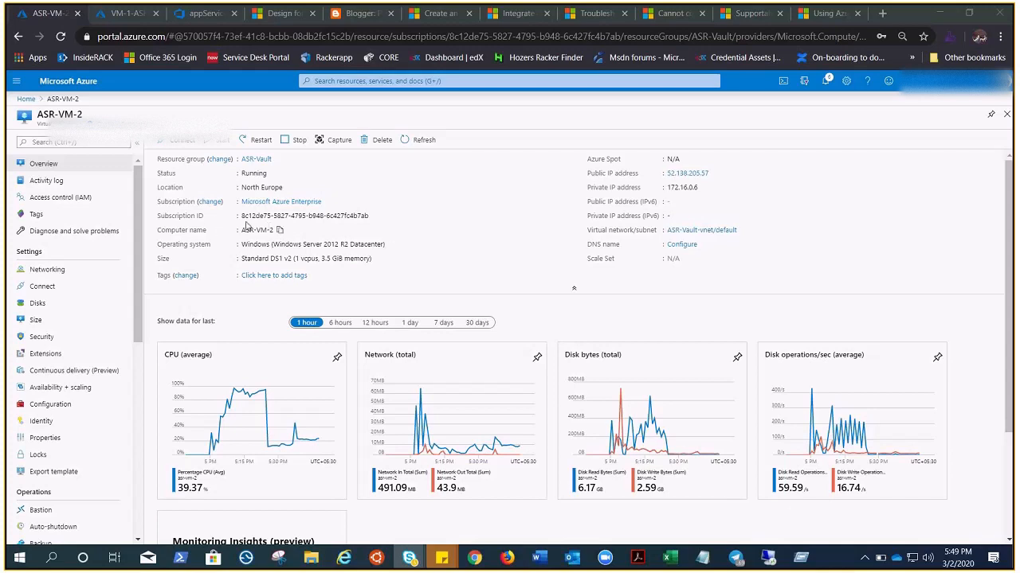
mouse_move(245, 226)
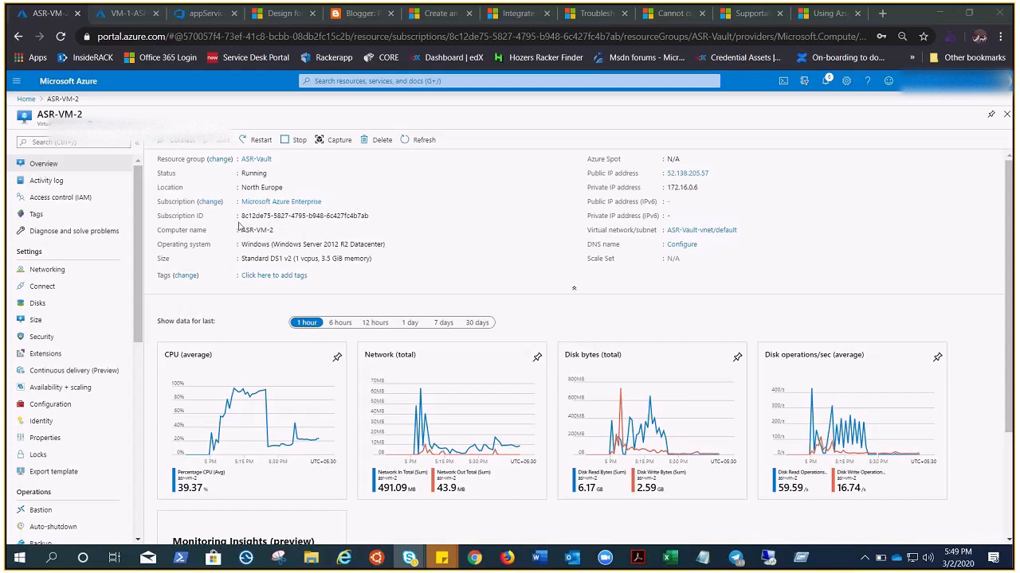
mouse_move(518, 248)
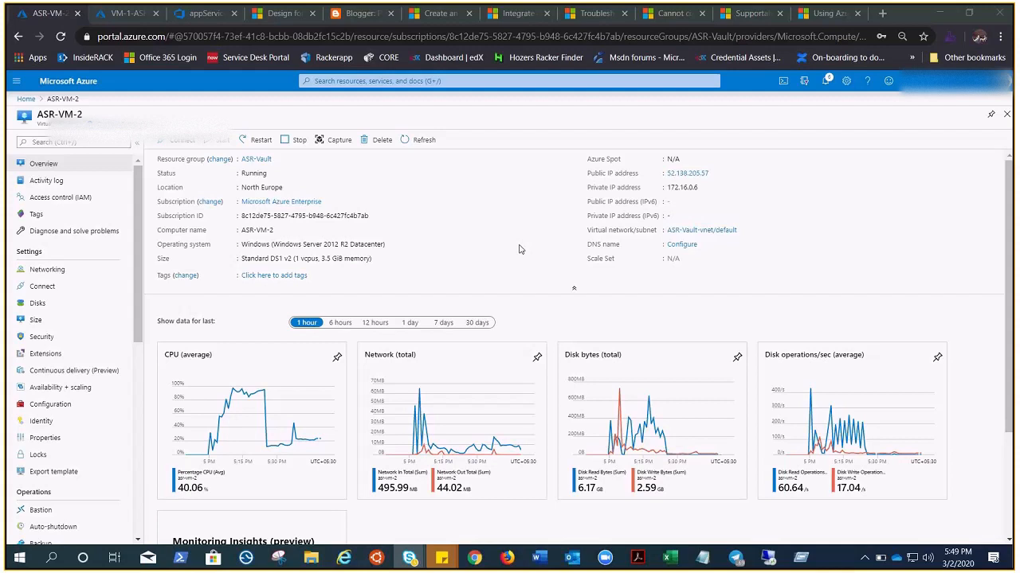
mouse_move(89, 306)
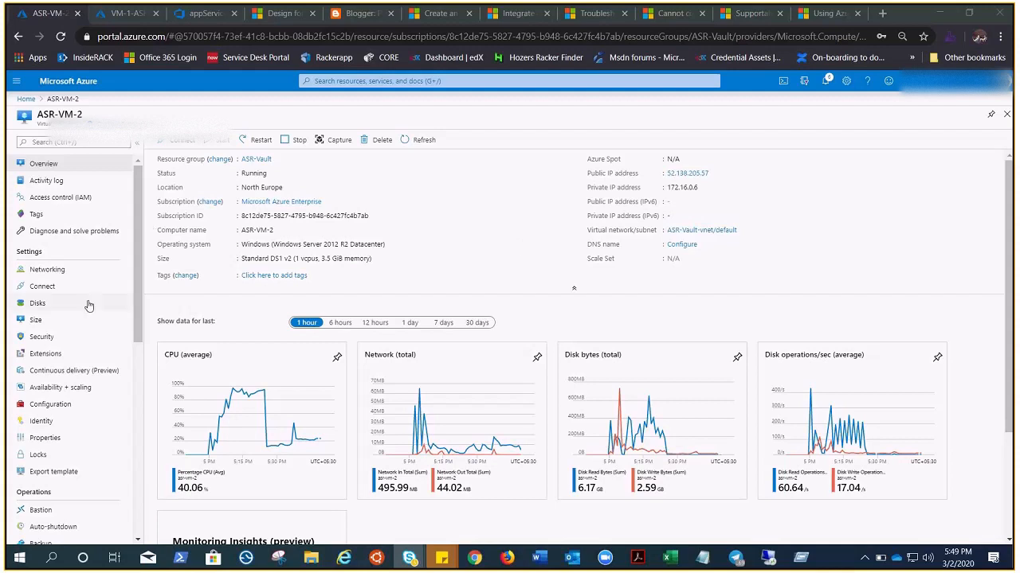
- Review ASR-VM-2's configuration and properties, then return to its overview
scroll(down, 3)
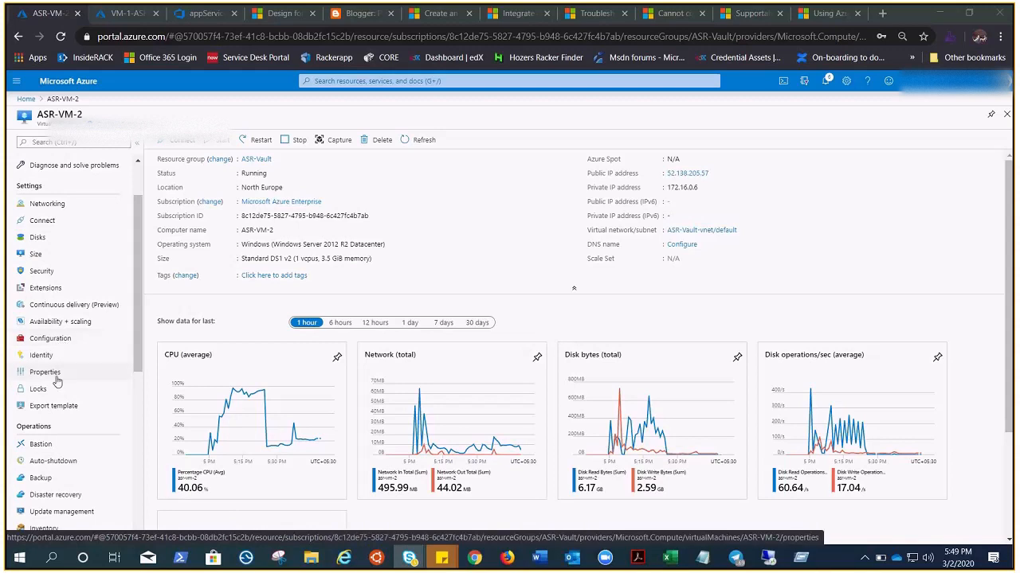
click(51, 338)
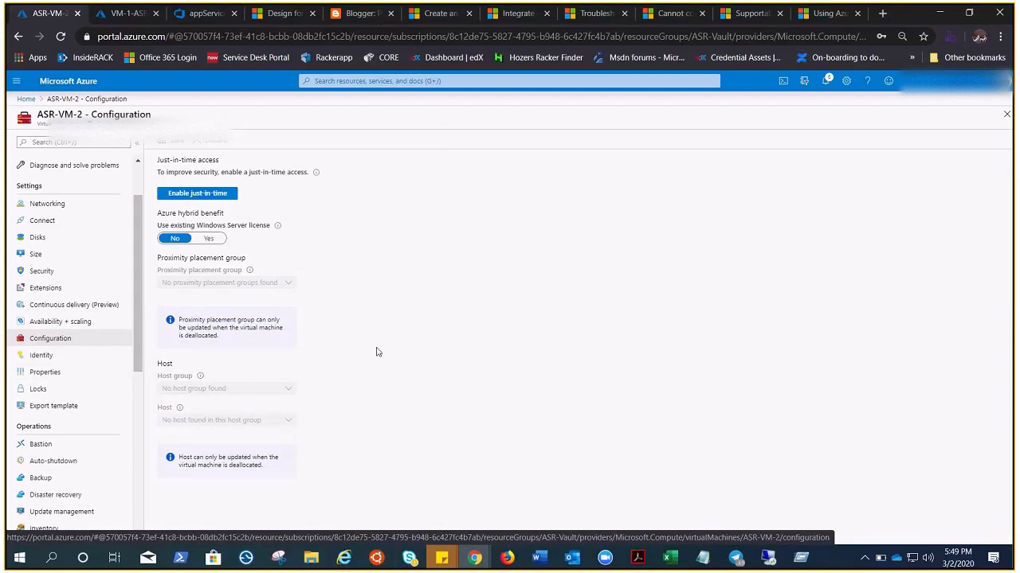
click(45, 373)
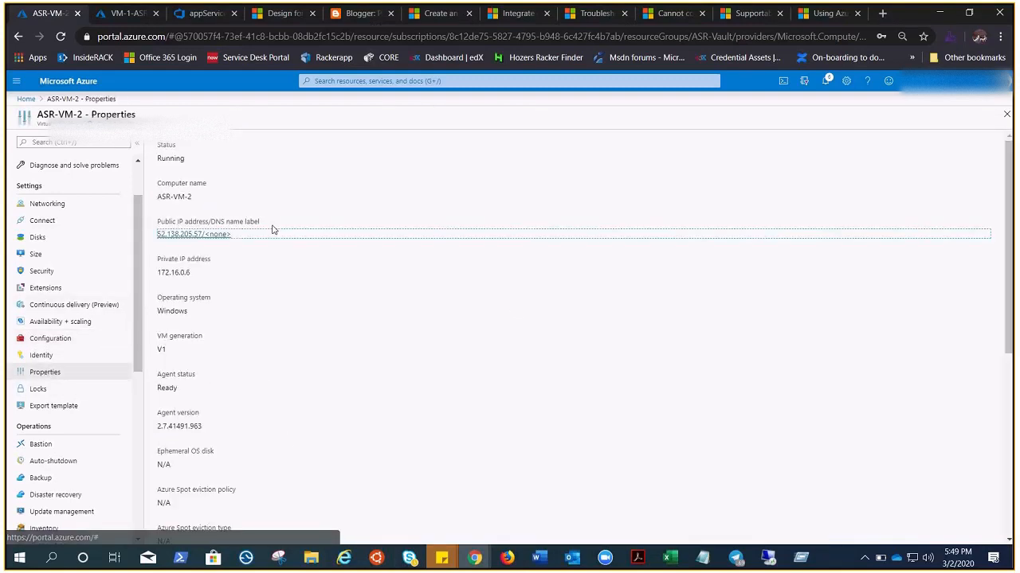
scroll(down, 3)
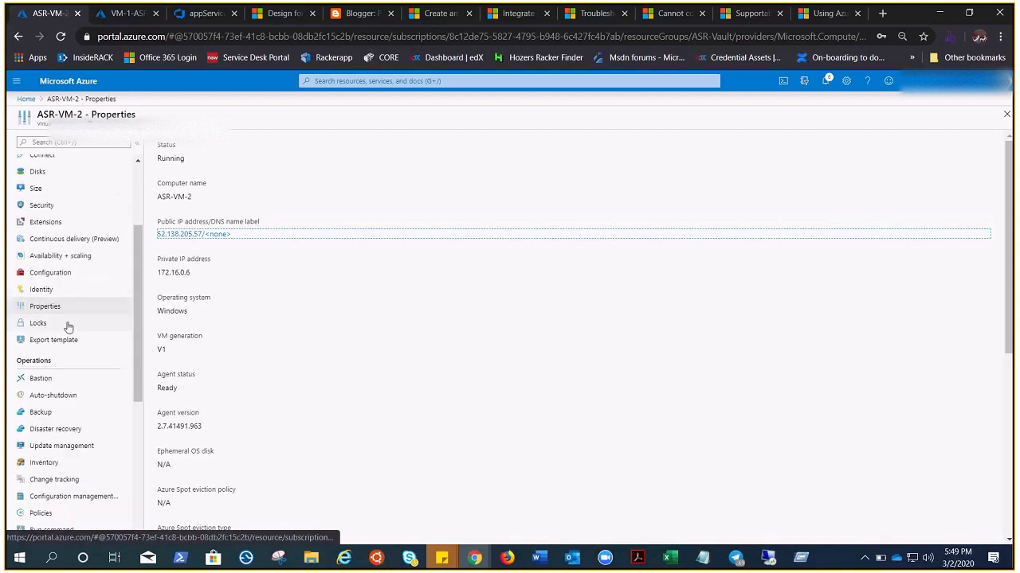
scroll(up, 3)
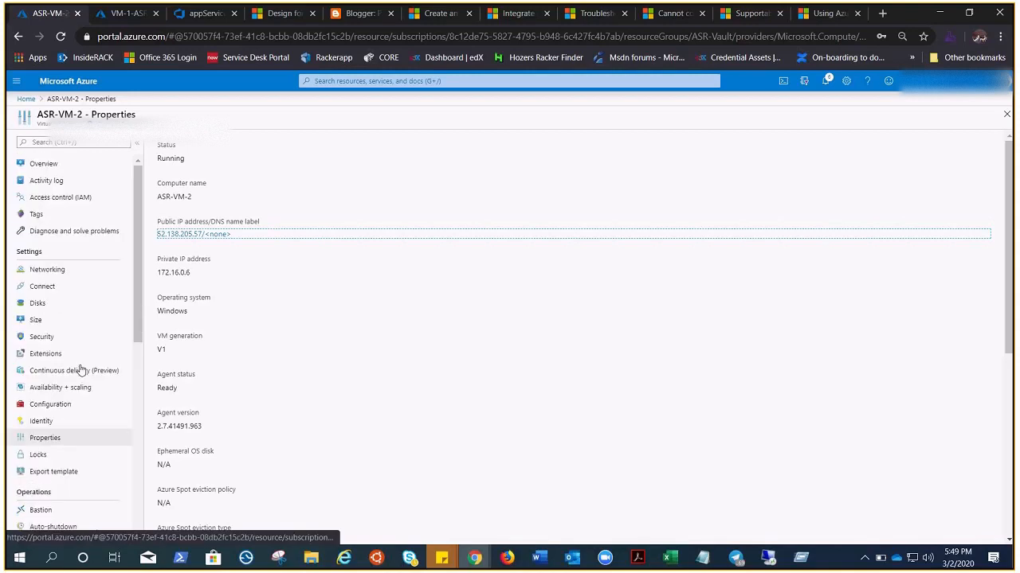
click(45, 163)
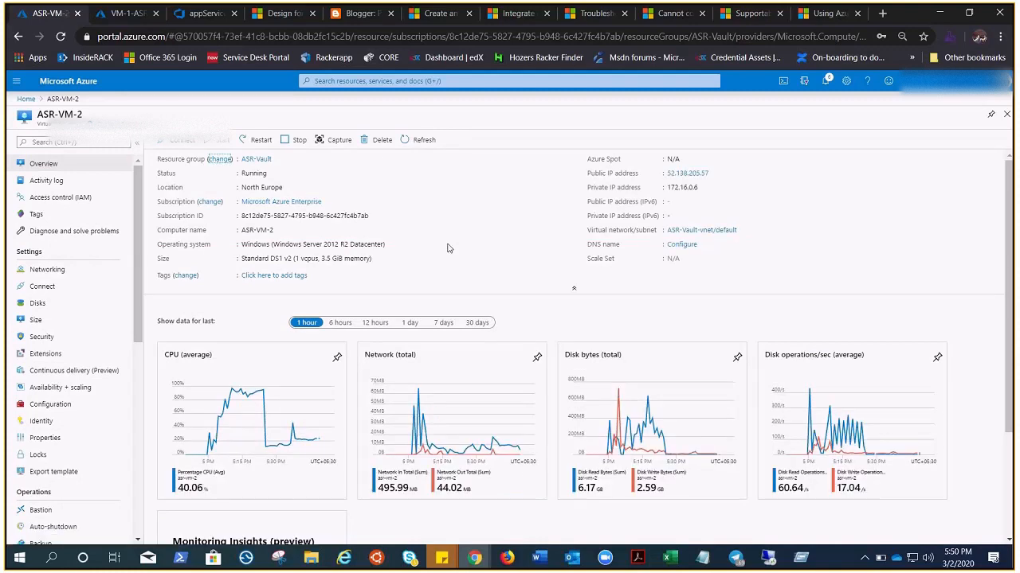
- Dismiss the ASR-VM-2 deletion prompt and copy its public IP 52.138.205.57
click(383, 141)
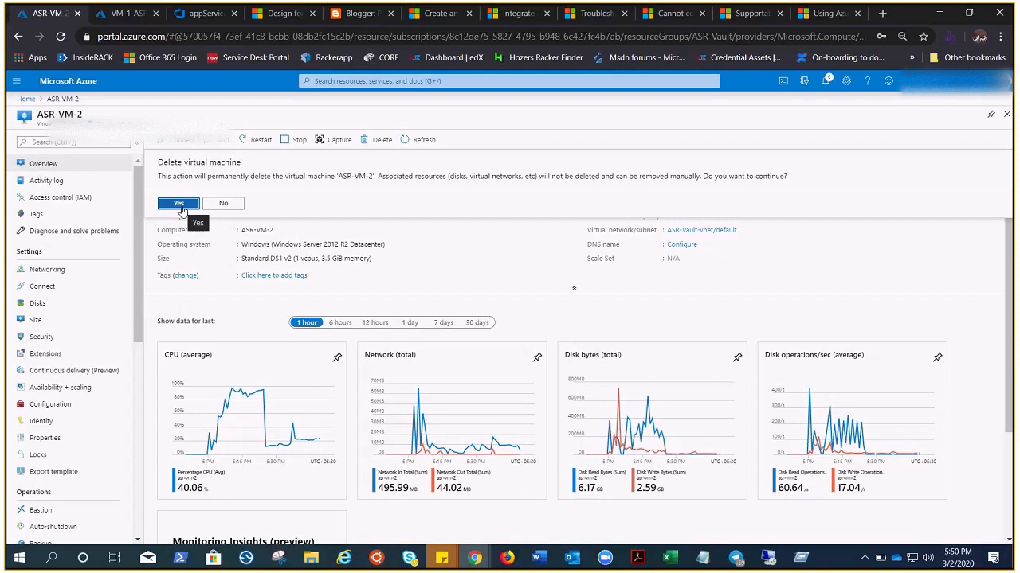
mouse_move(553, 236)
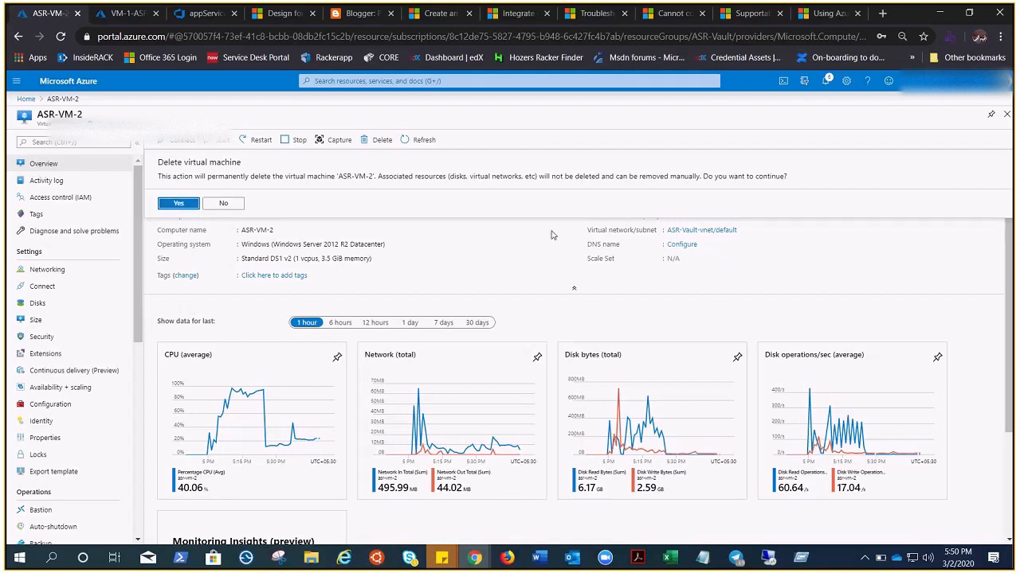
click(223, 204)
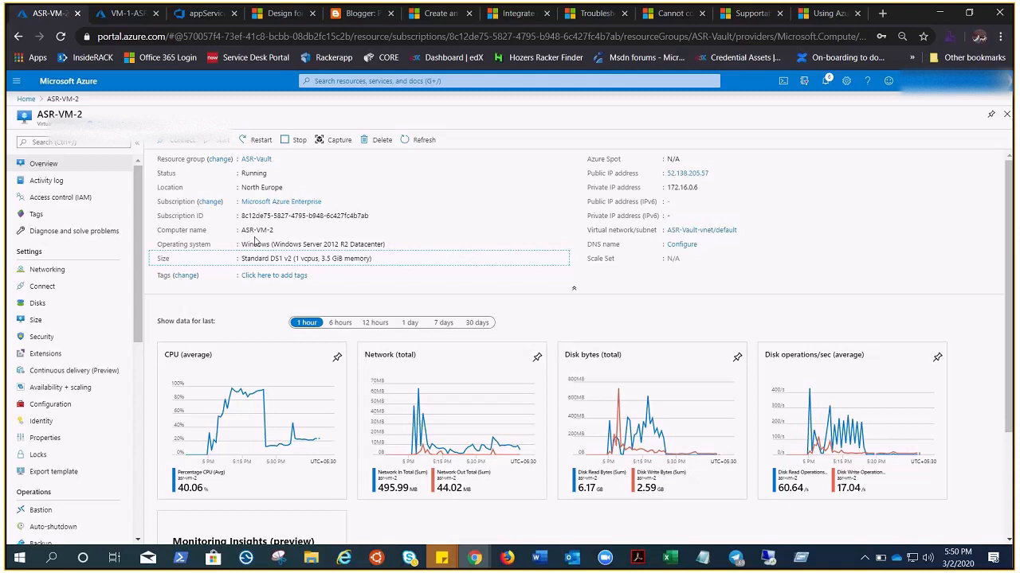
mouse_move(271, 149)
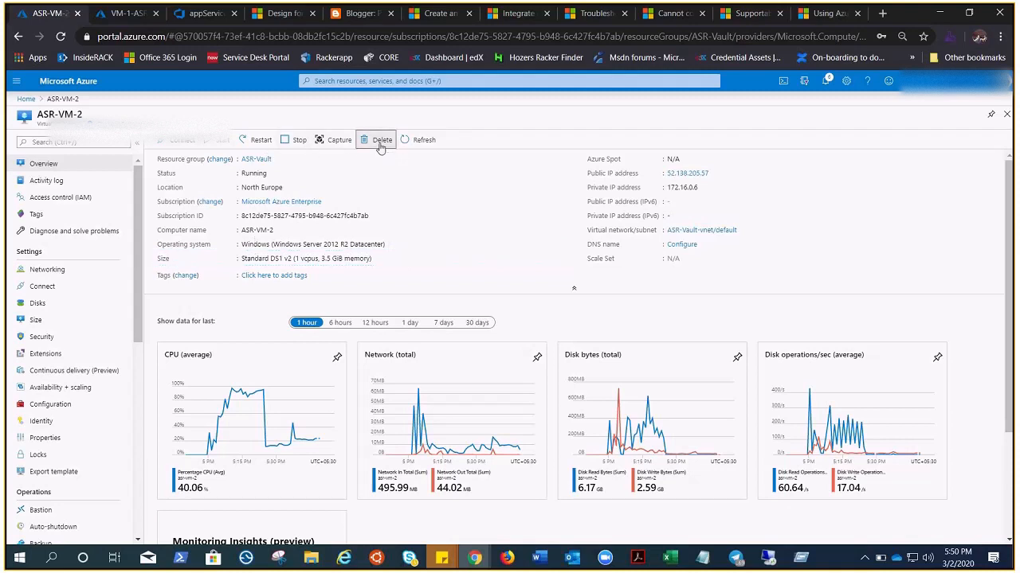
mouse_move(491, 243)
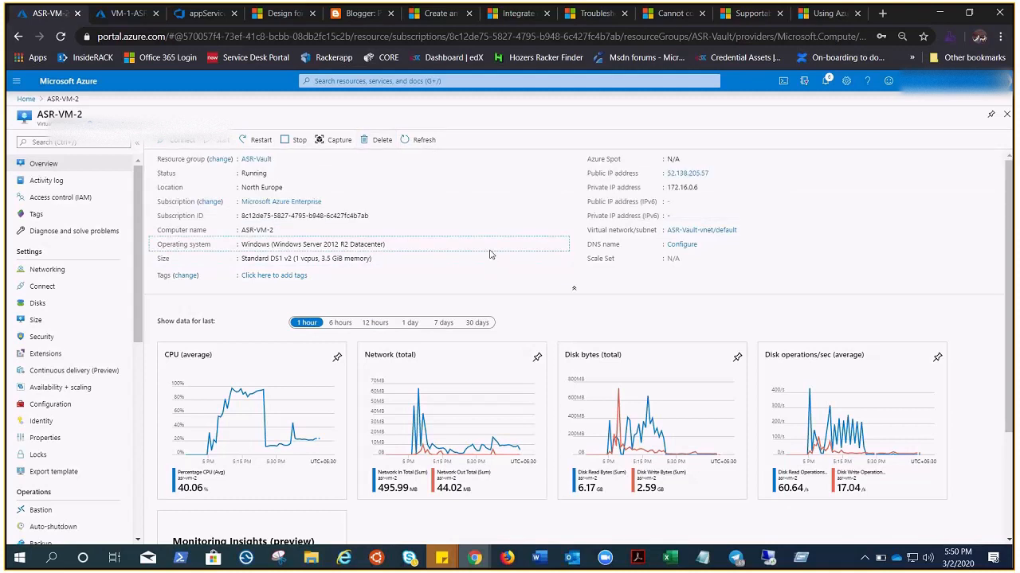
mouse_move(717, 175)
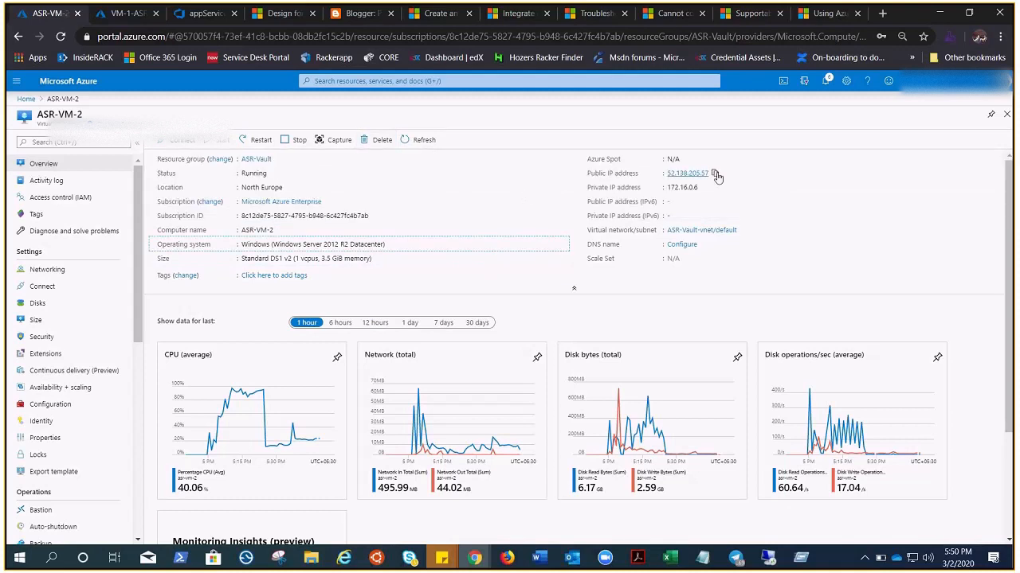
click(714, 172)
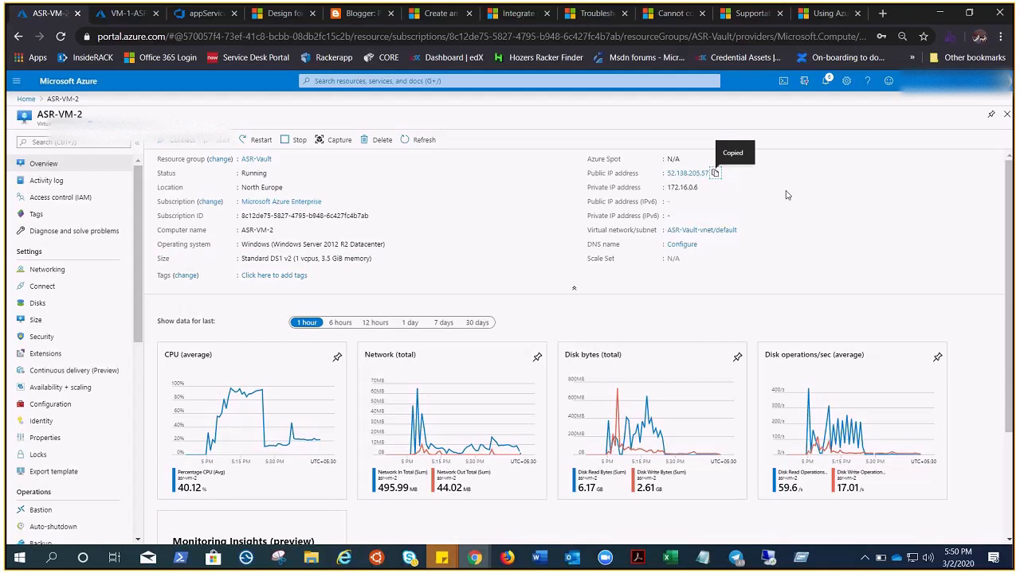
mouse_move(880, 23)
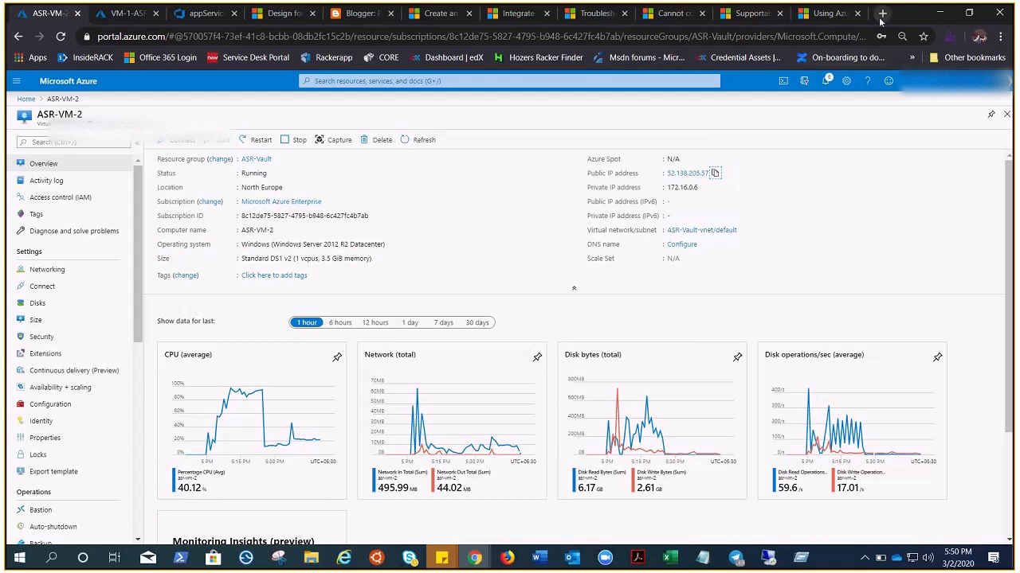
- Load the copied IP 52.138.205.57 in a new Chrome tab
click(882, 13)
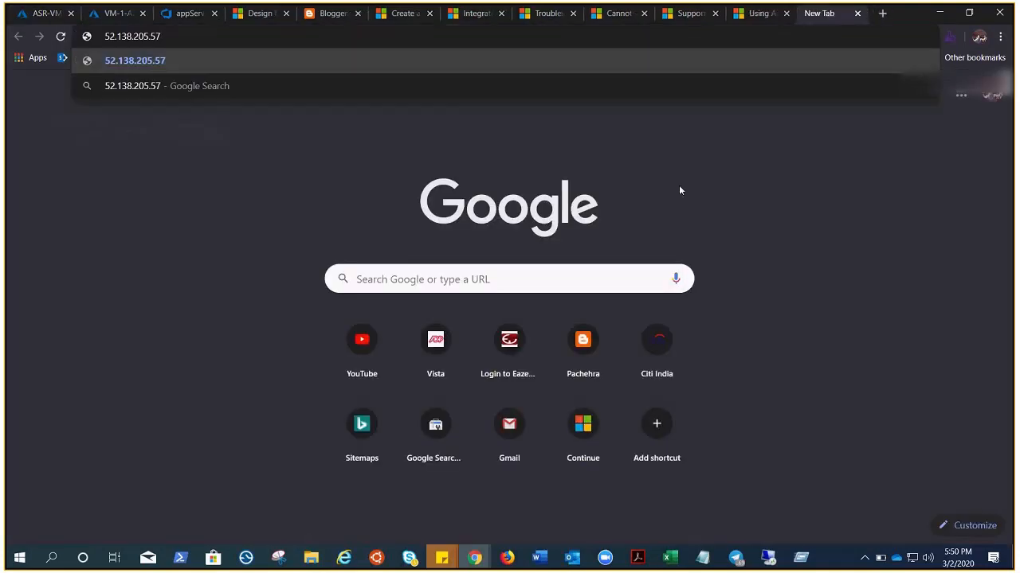
key(Return)
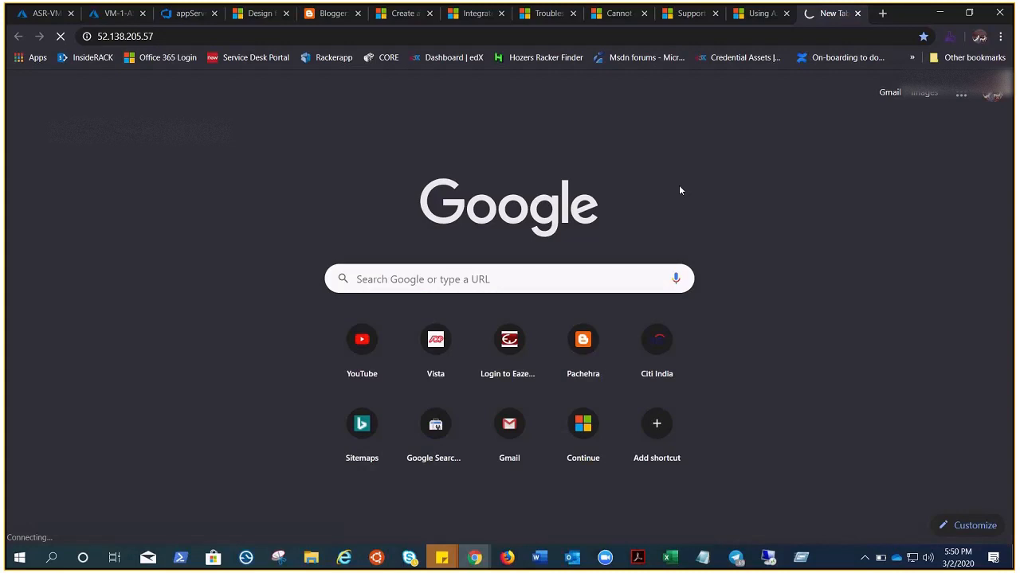
mouse_move(70, 155)
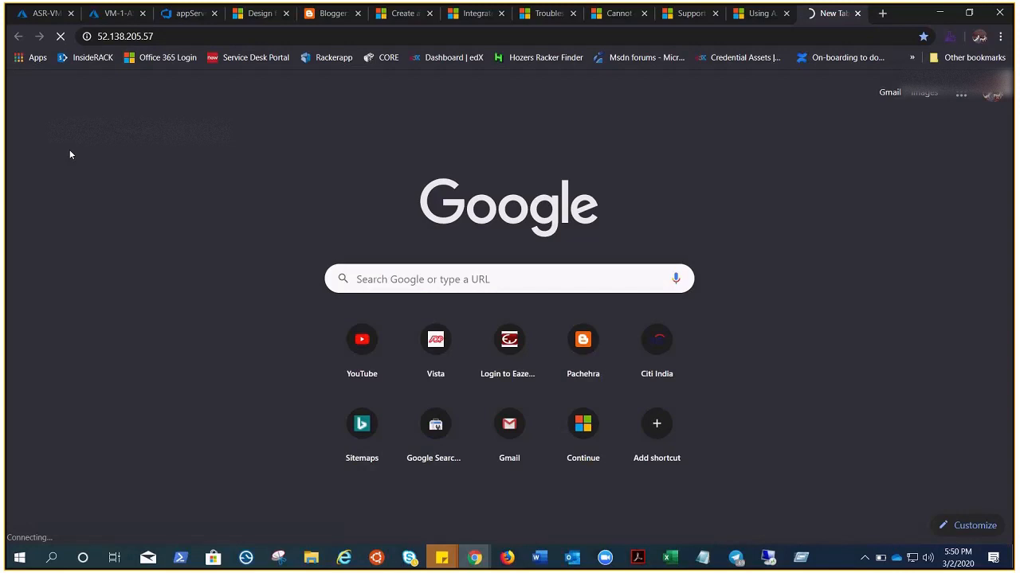
mouse_move(62, 109)
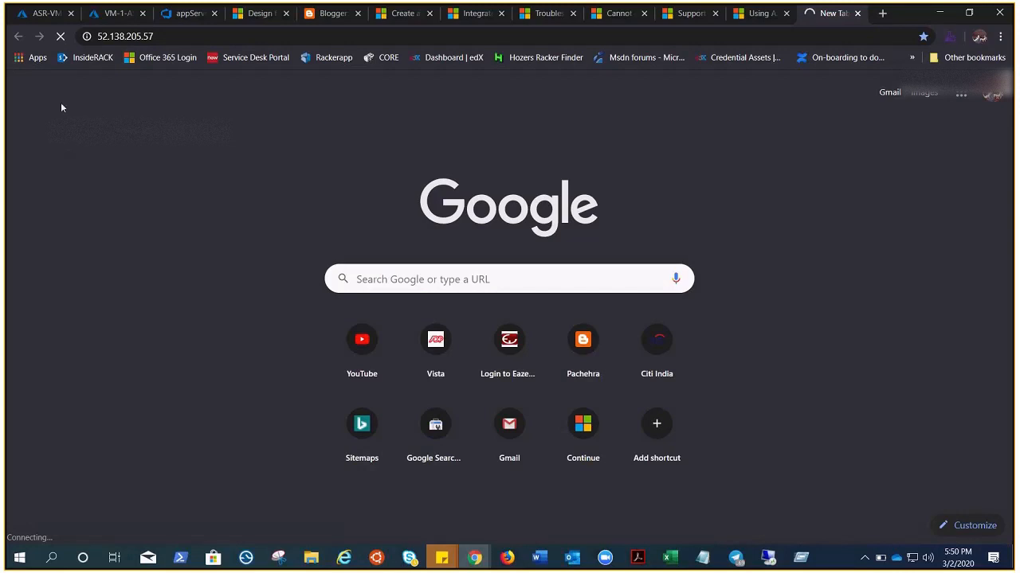
mouse_move(145, 180)
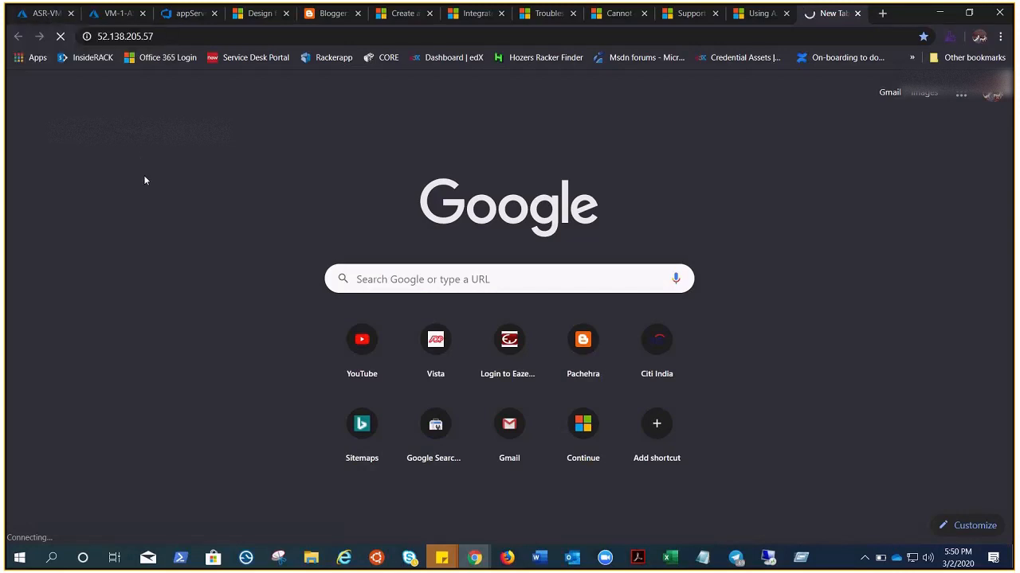
mouse_move(338, 182)
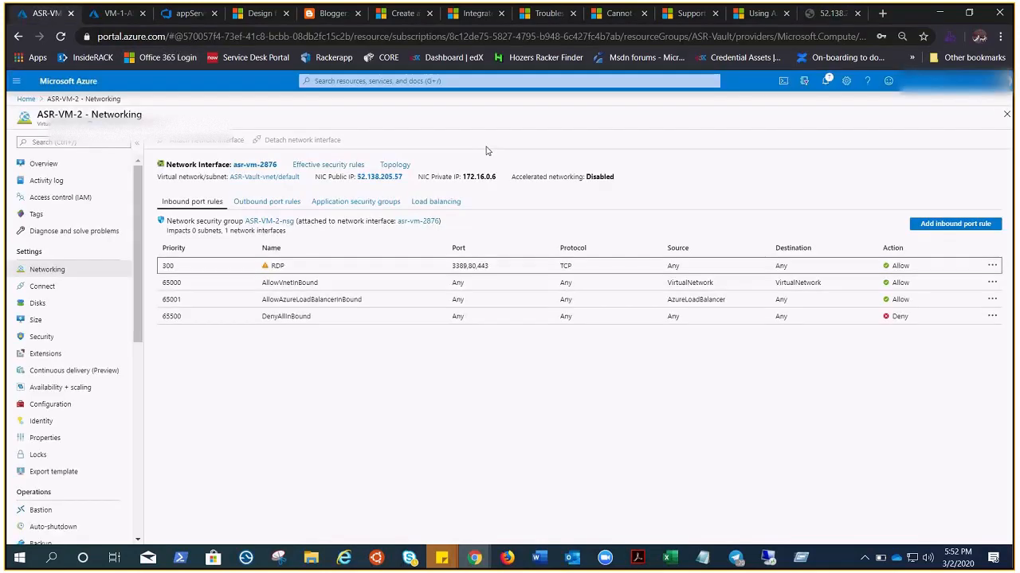
mouse_move(846, 79)
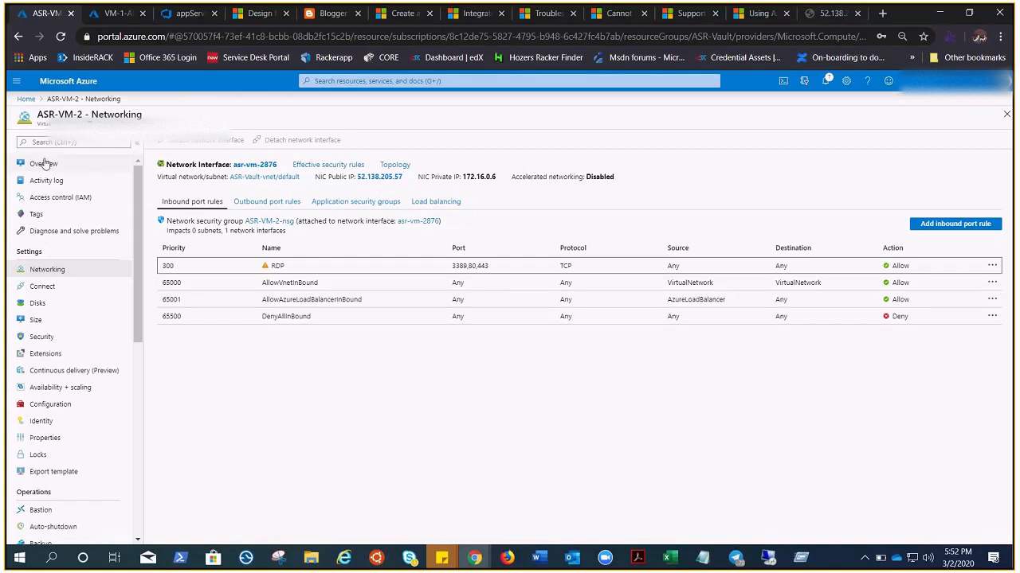
- Confirm deletion of ASR-VM-2 and view its attached disks showing the OS disk
click(45, 163)
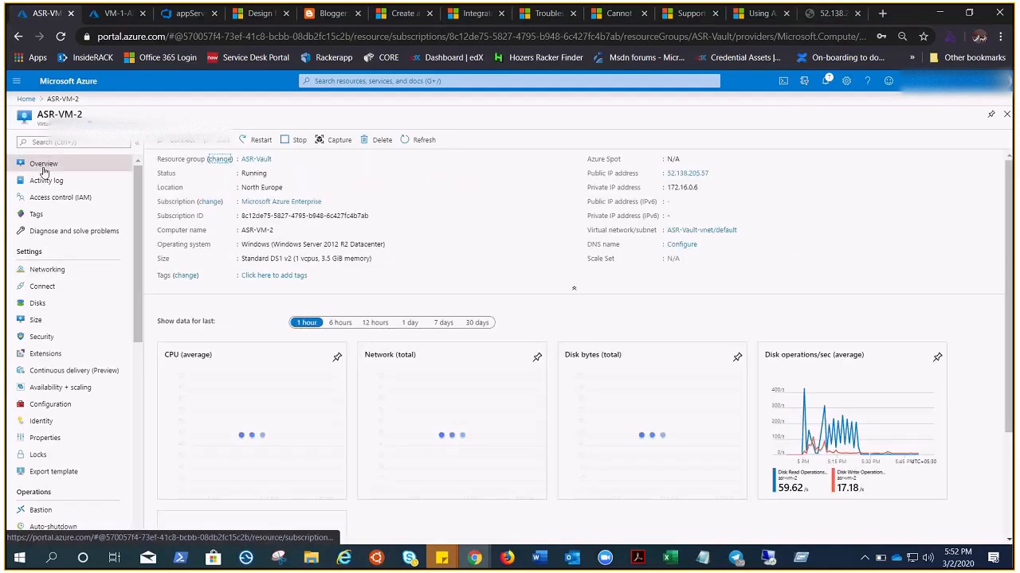
click(383, 141)
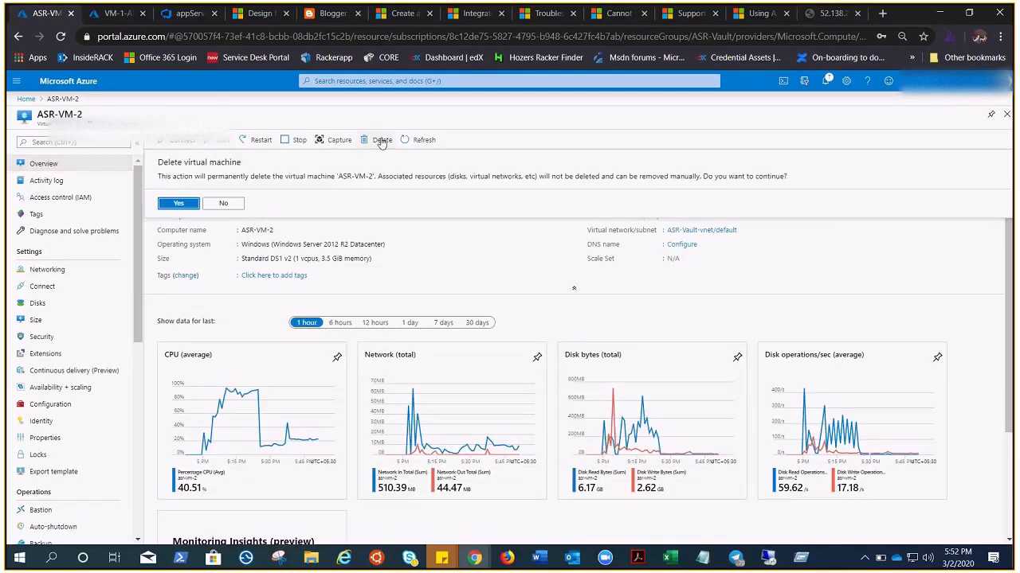
click(178, 204)
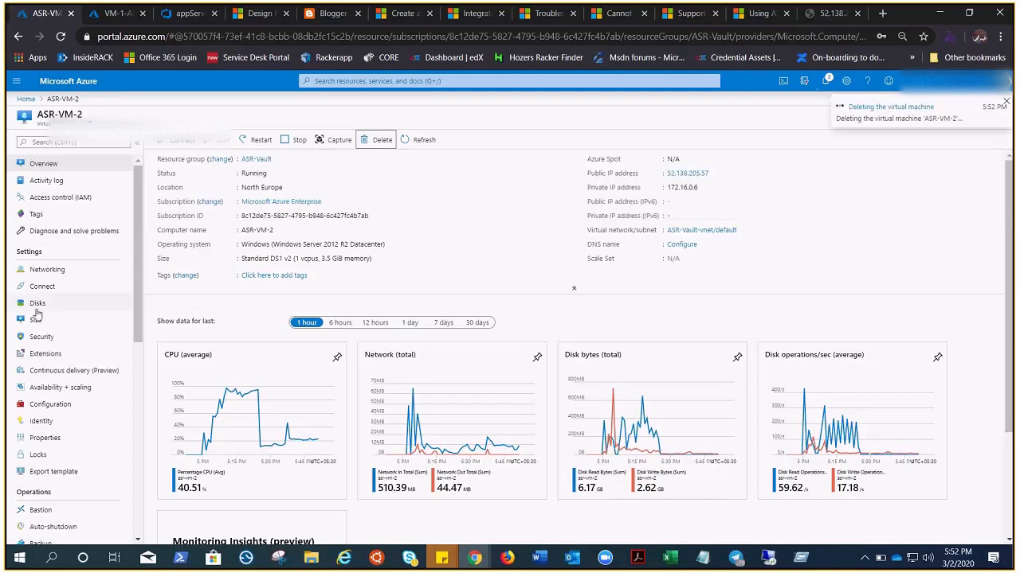
click(38, 303)
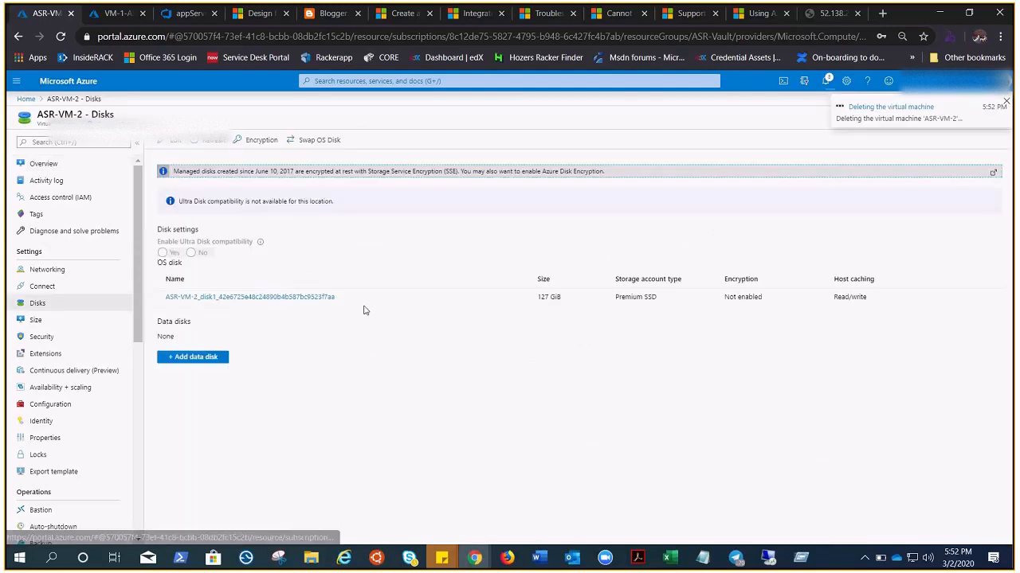
- Verify from notifications that ASR-VM-2 was deleted, then close the pane
click(248, 297)
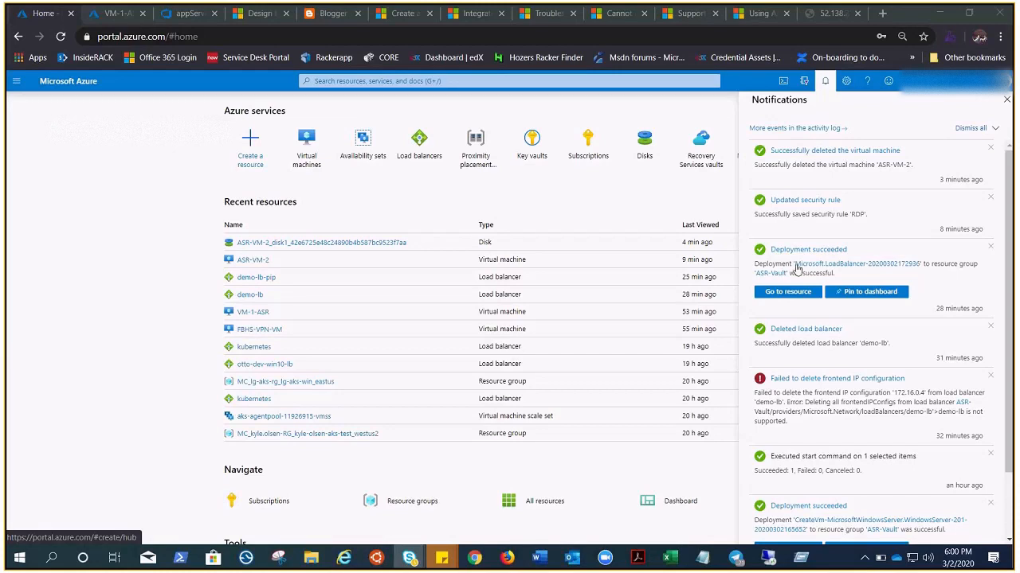
mouse_move(914, 189)
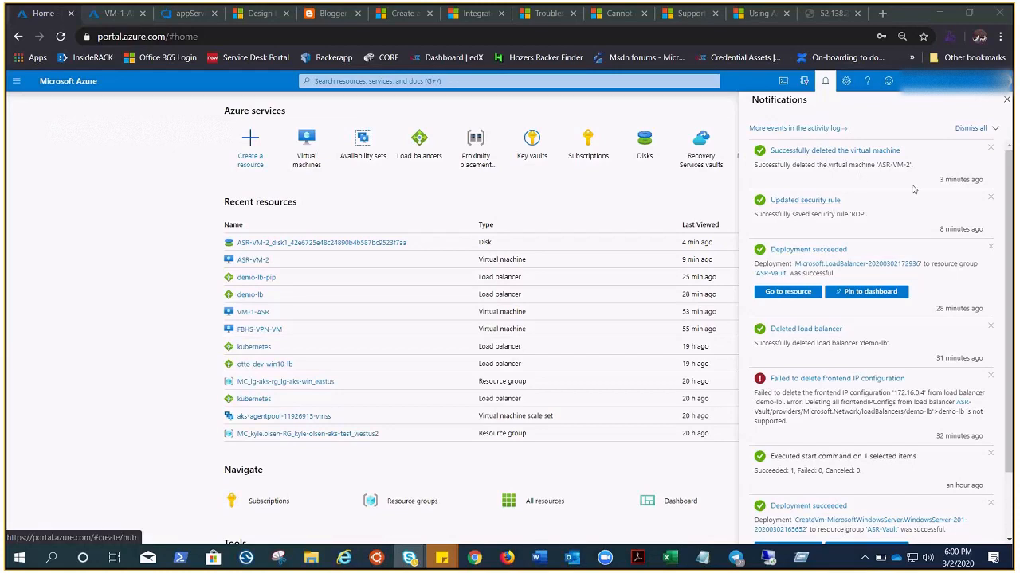
mouse_move(898, 185)
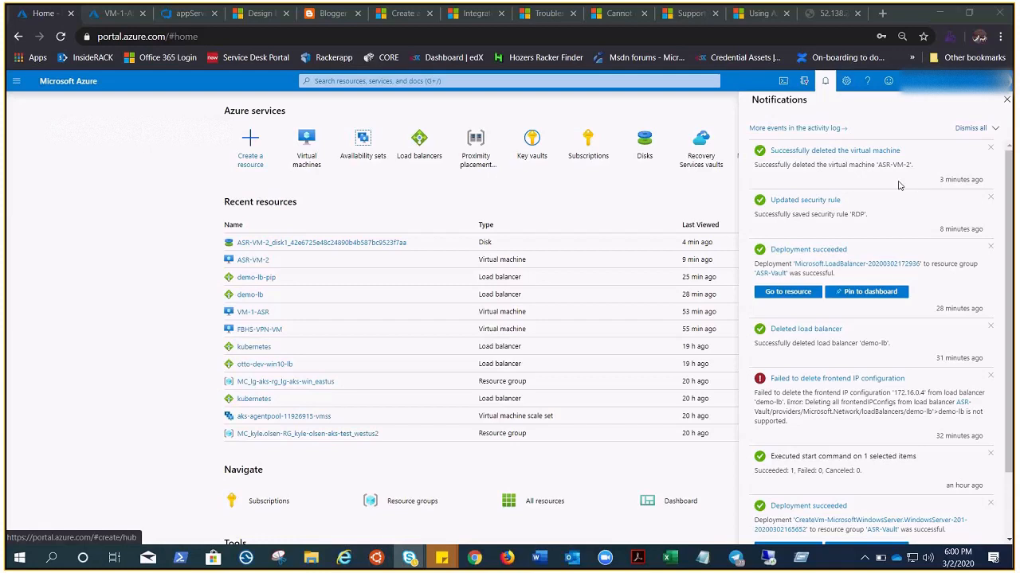
click(1007, 99)
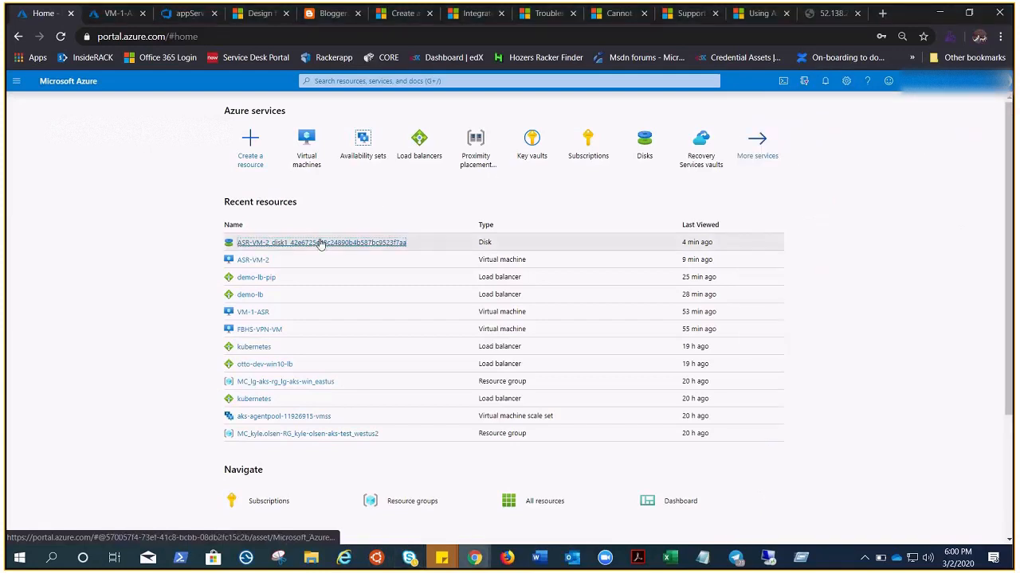
- From the old ASR-VM-2 OS disk, name the new VM Test-VM-2 using an availability set
click(322, 242)
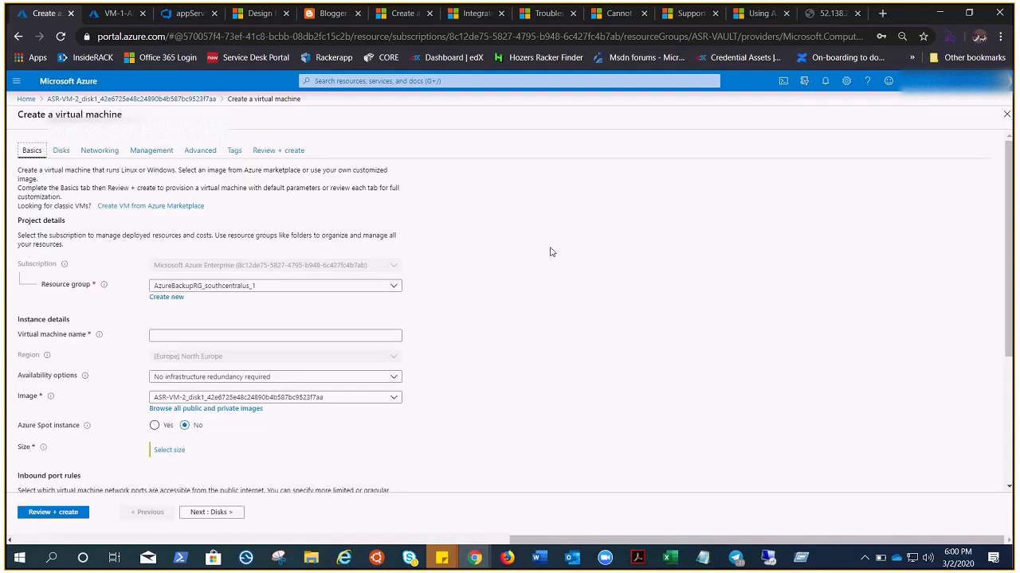
mouse_move(474, 430)
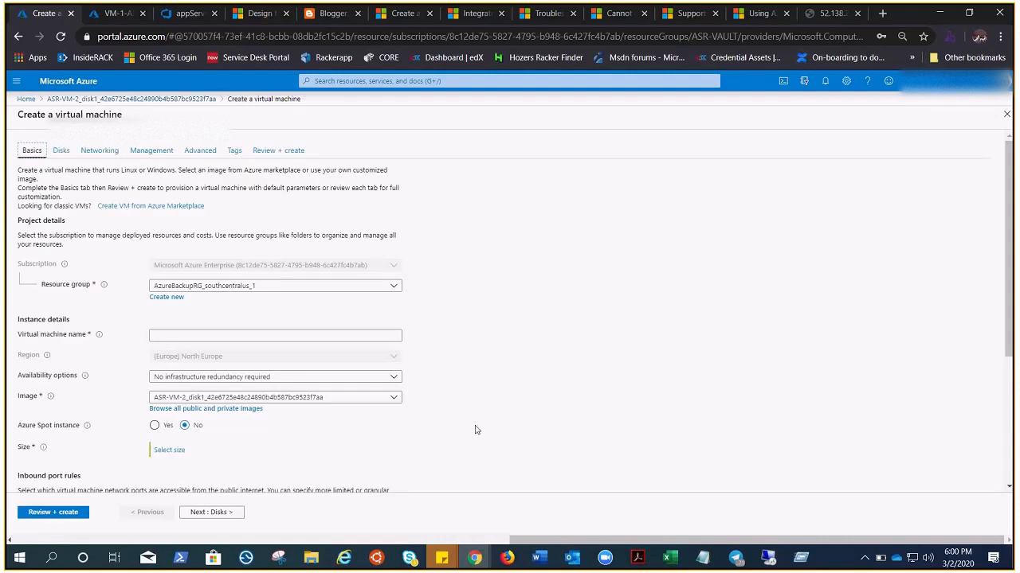
mouse_move(131, 408)
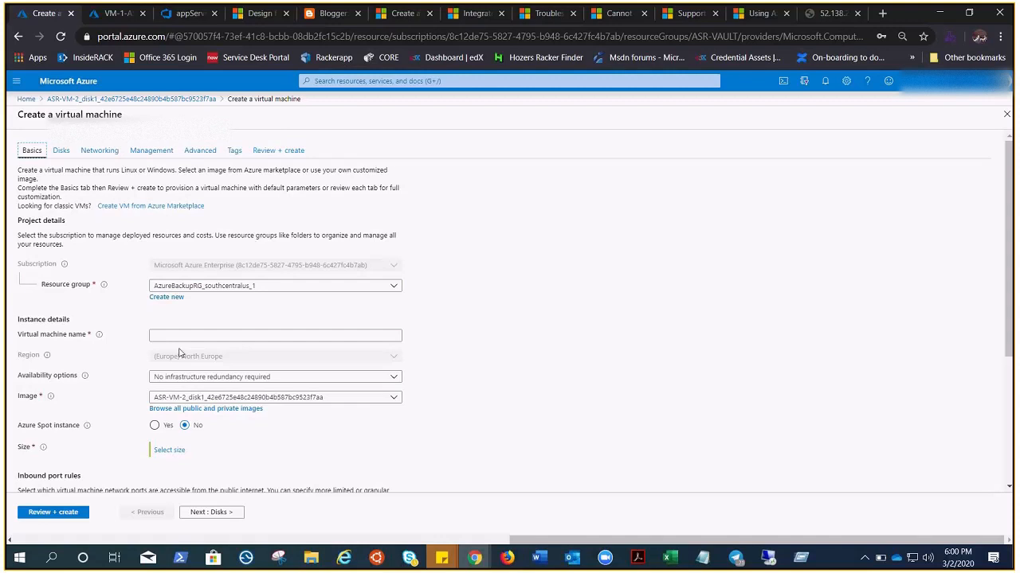
click(274, 335)
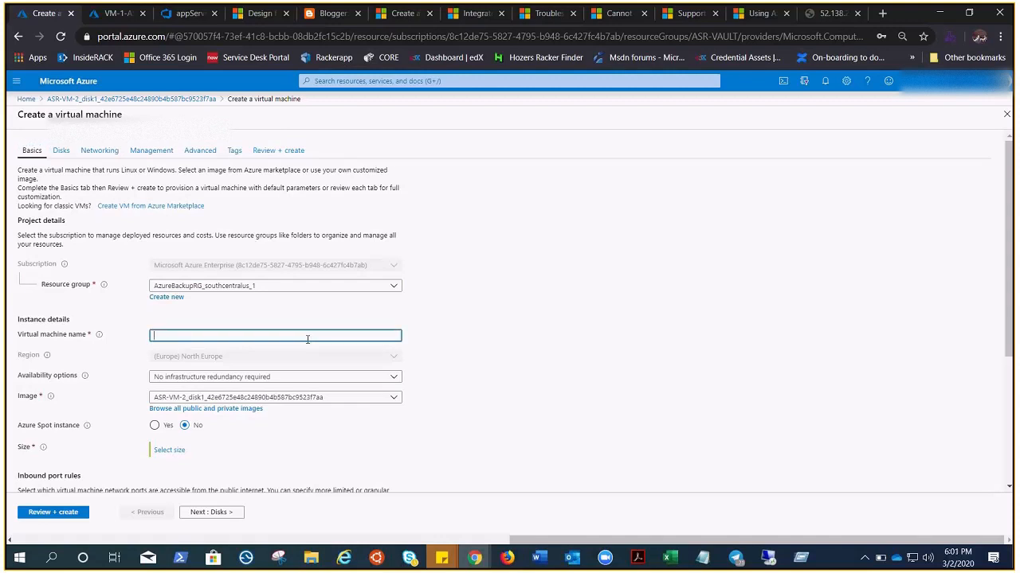
text(Test)
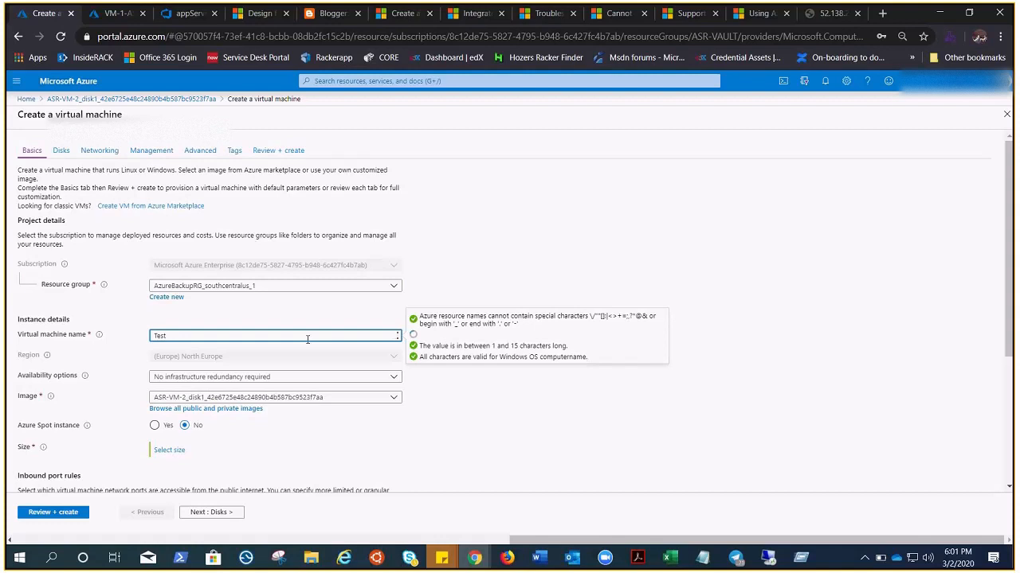
text(-VM-2)
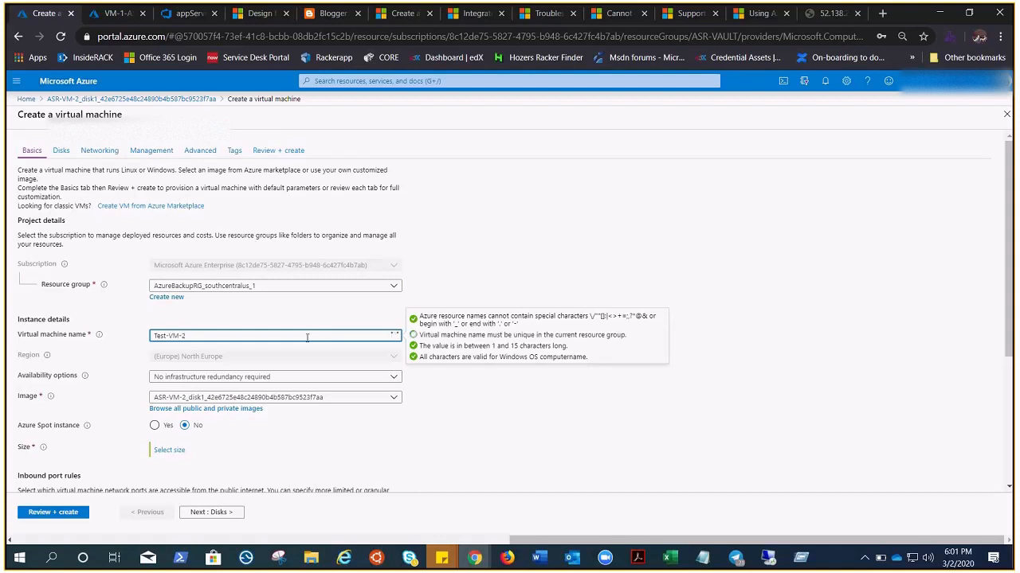
click(274, 376)
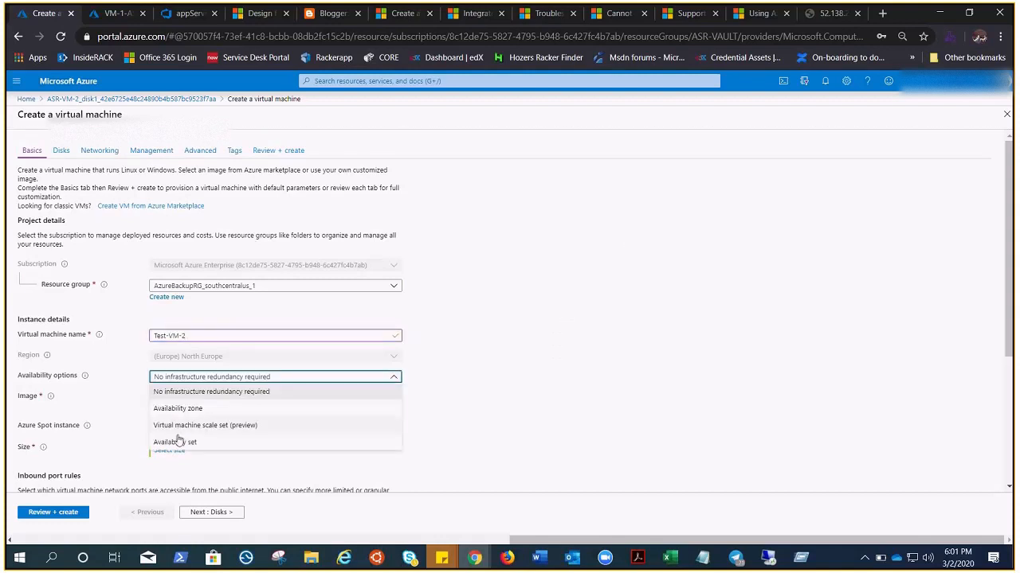
click(174, 443)
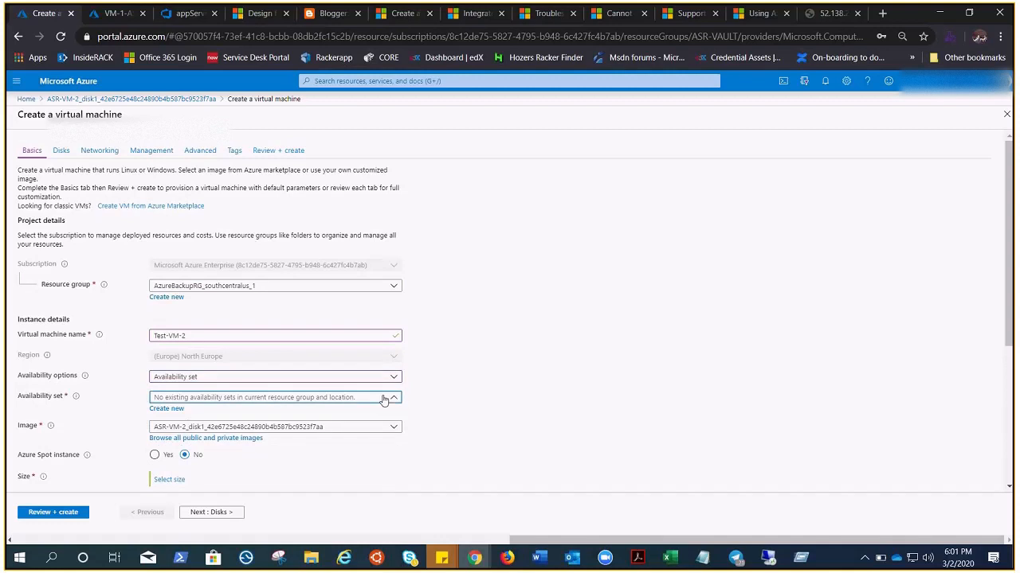
mouse_move(397, 405)
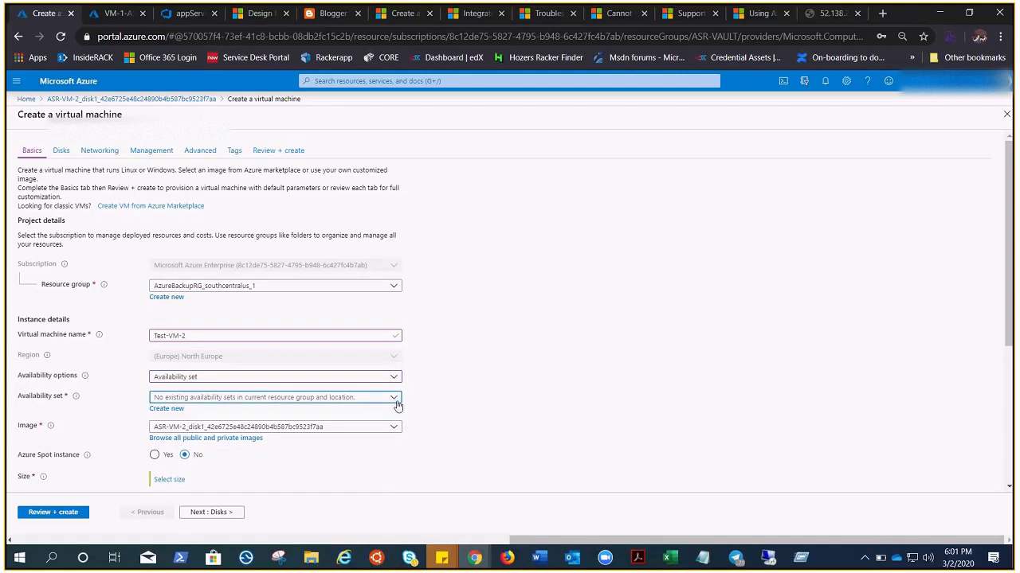
- Choose resource group ASR-Vault and availability set pg-av-set, allow RDP (3389), continue to Disks
scroll(down, 3)
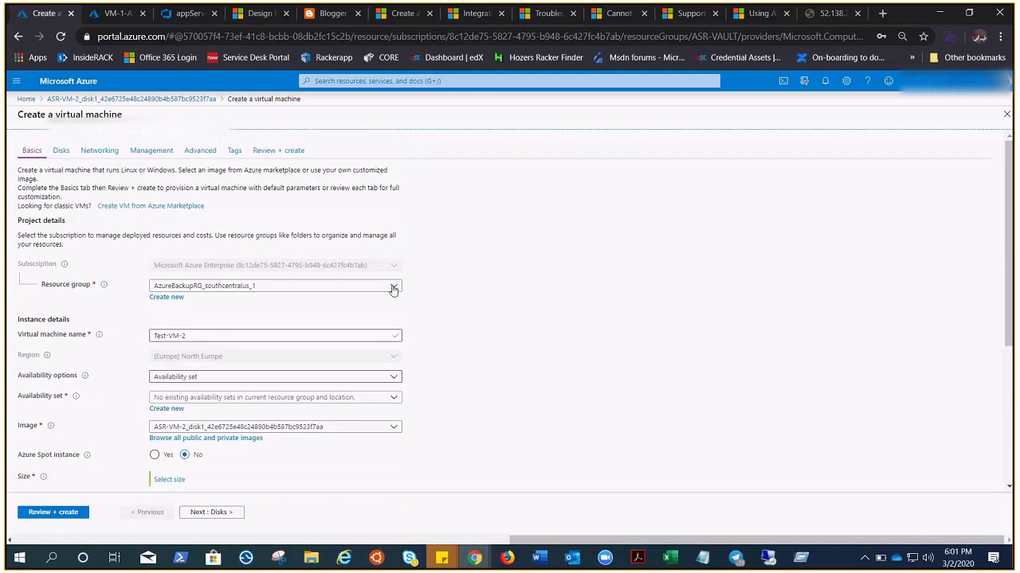
click(274, 285)
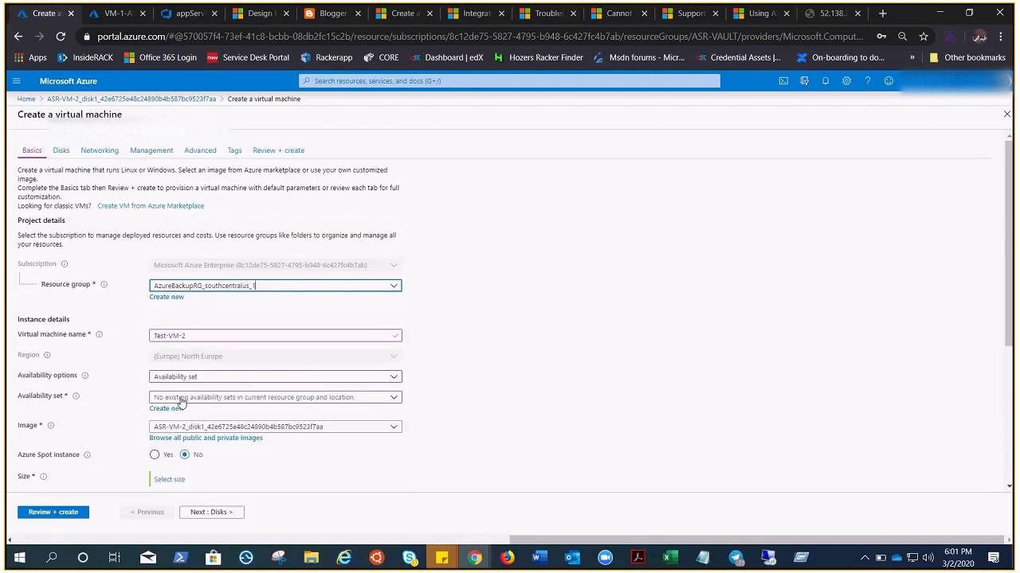
click(274, 285)
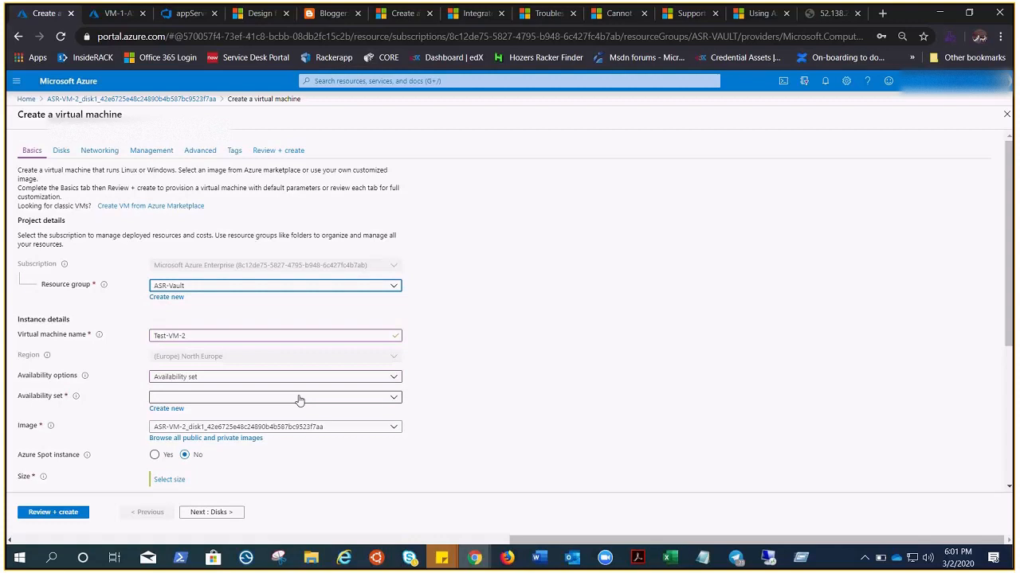
click(274, 397)
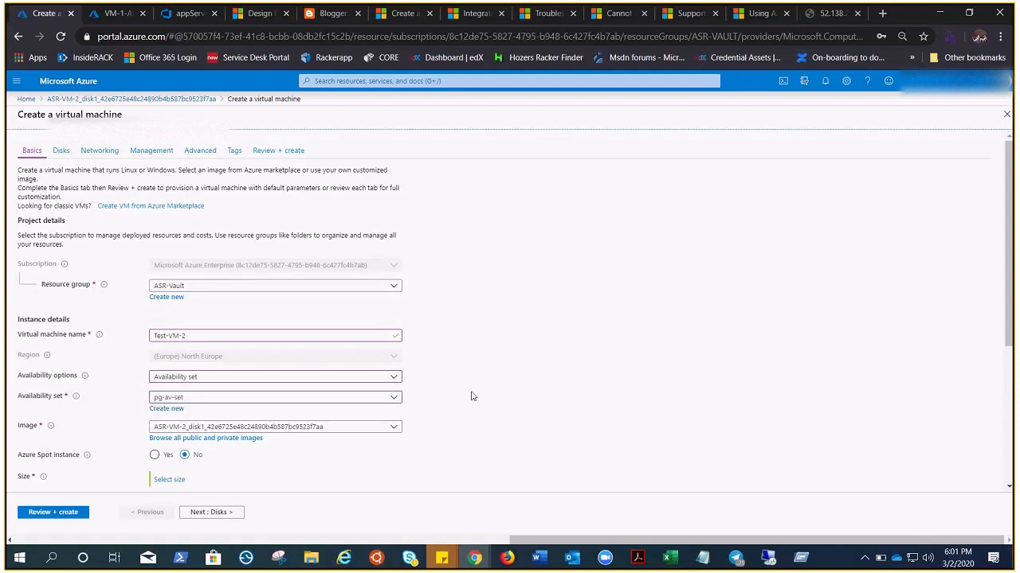
scroll(down, 3)
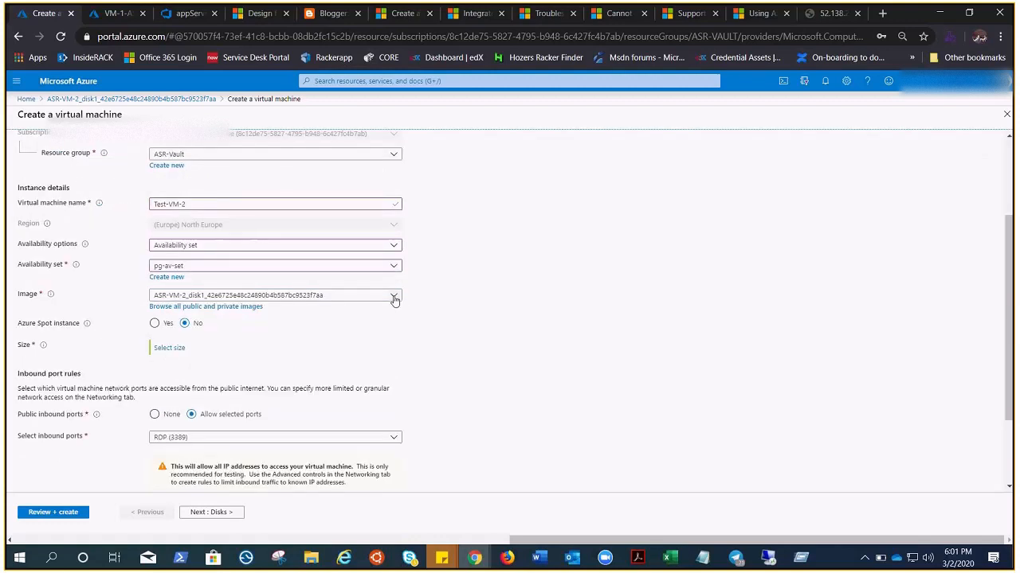
click(169, 348)
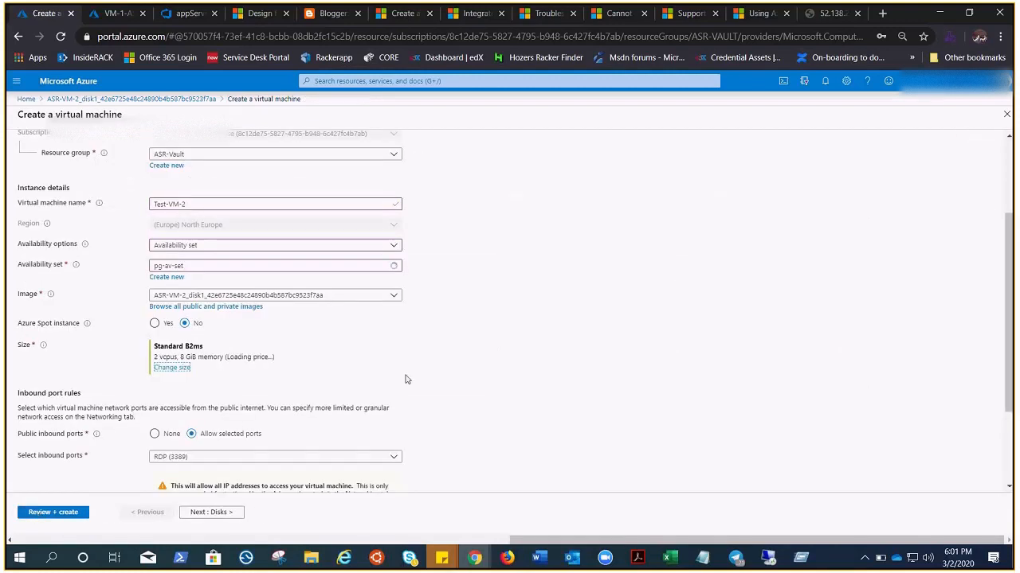
scroll(down, 3)
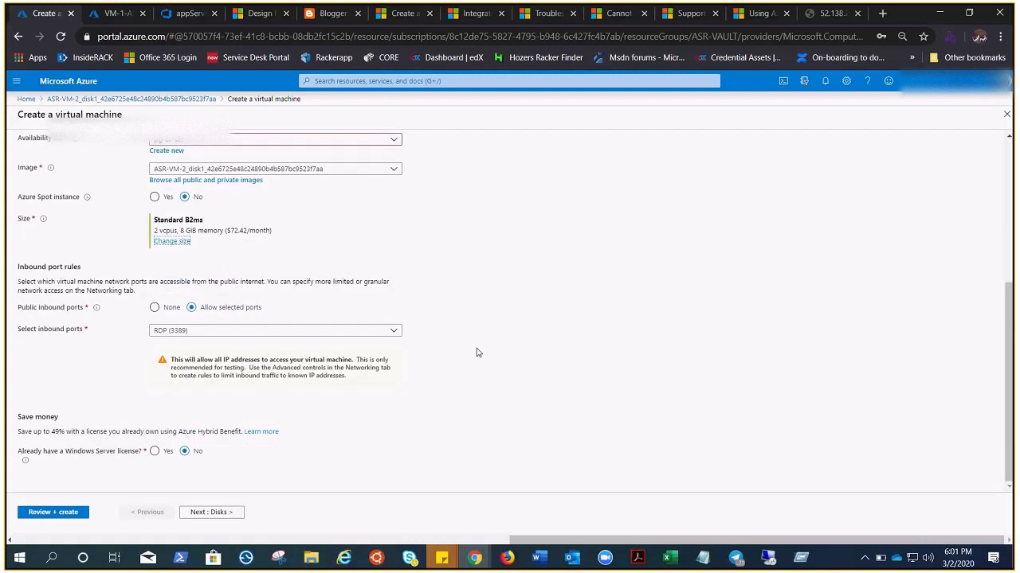
click(211, 513)
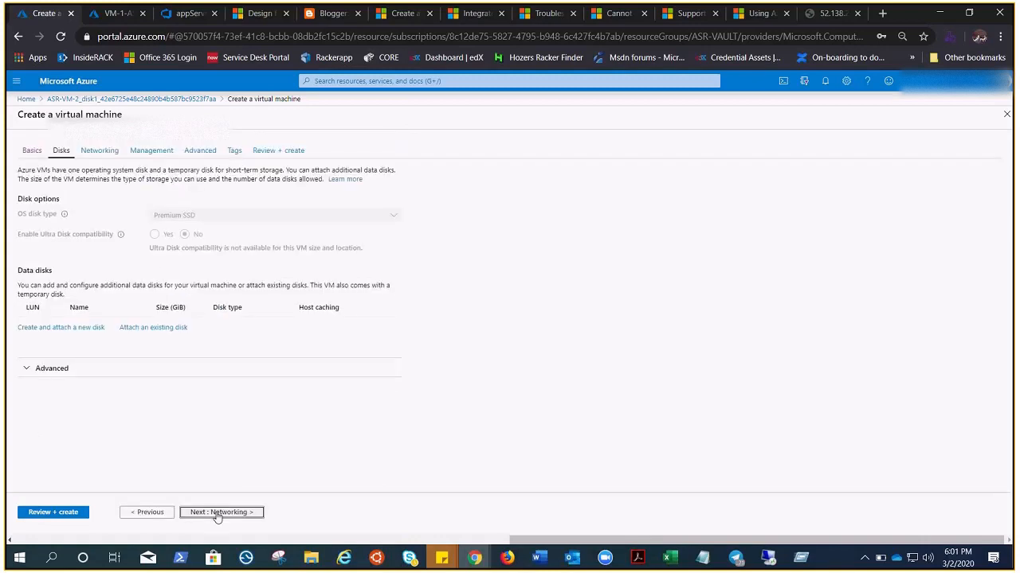
- Keep the new Test-VM-2-ip public address in Networking and proceed to review
click(219, 513)
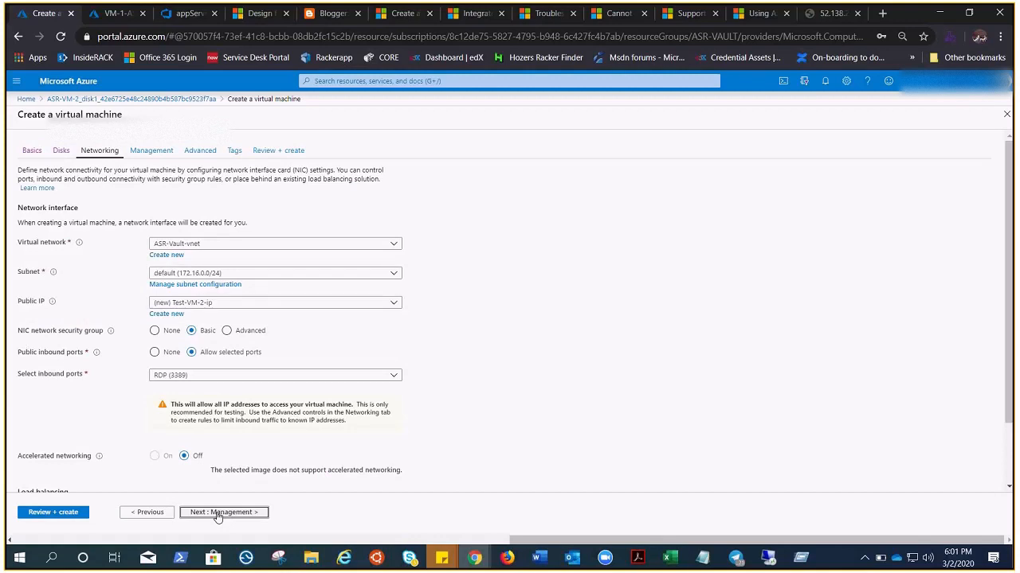
click(274, 302)
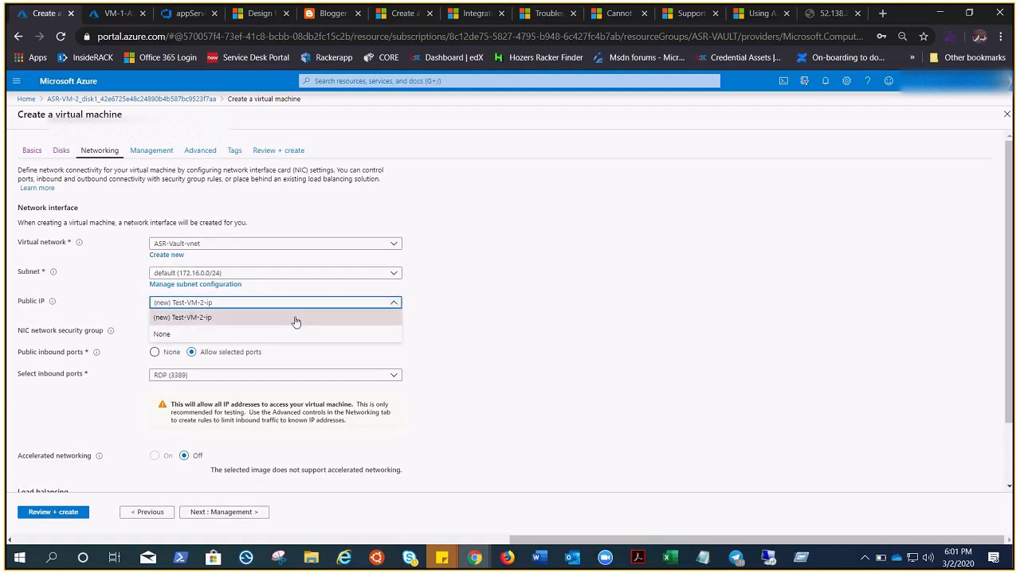
click(181, 317)
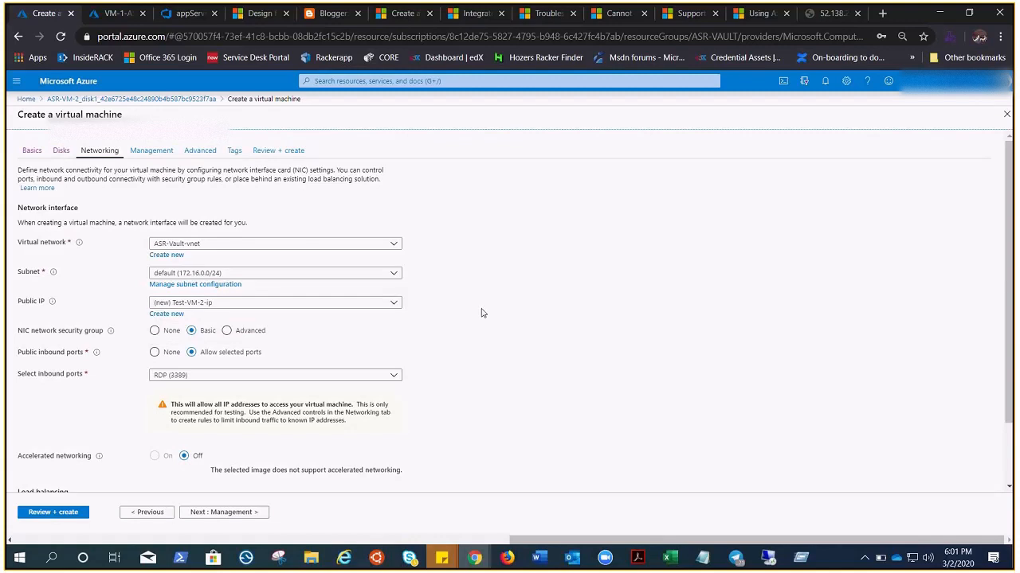
click(278, 150)
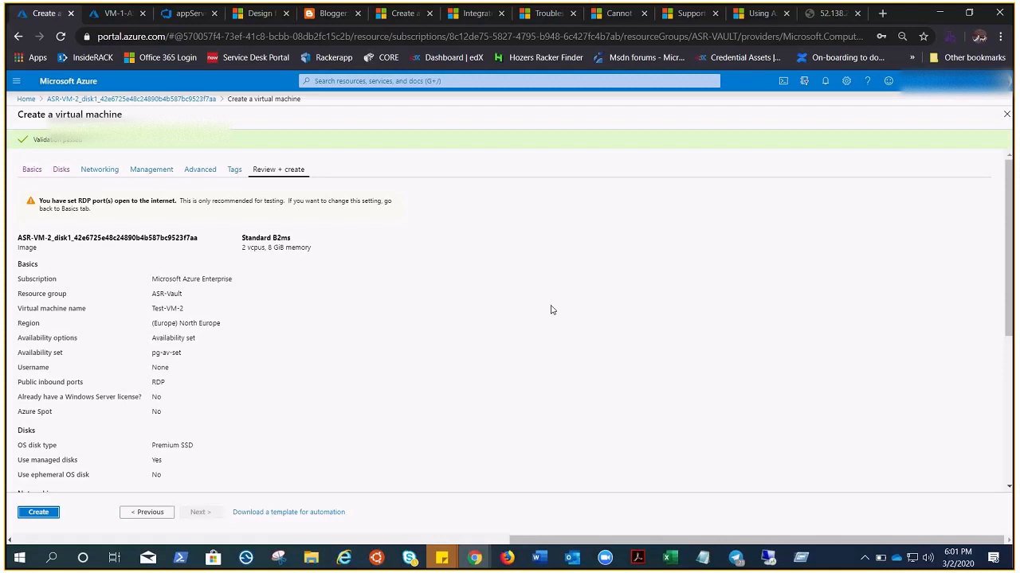
mouse_move(316, 399)
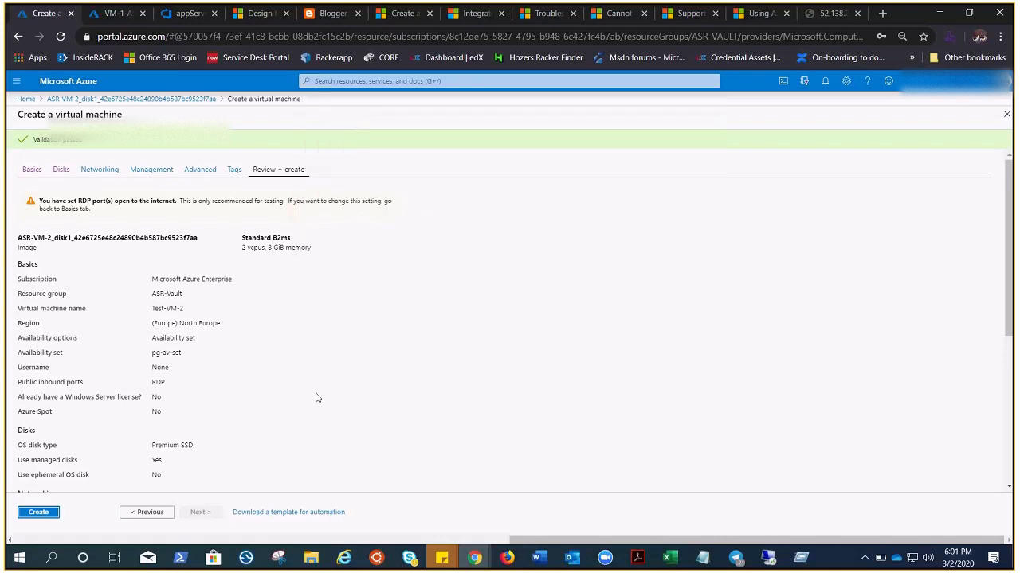
mouse_move(282, 394)
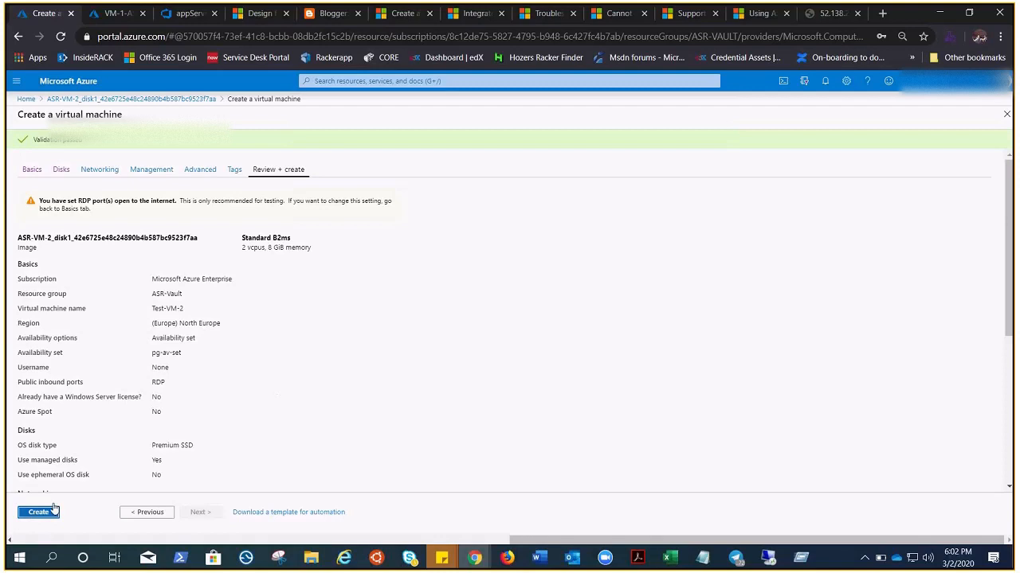
- Create the validated Test-VM-2 virtual machine
click(39, 513)
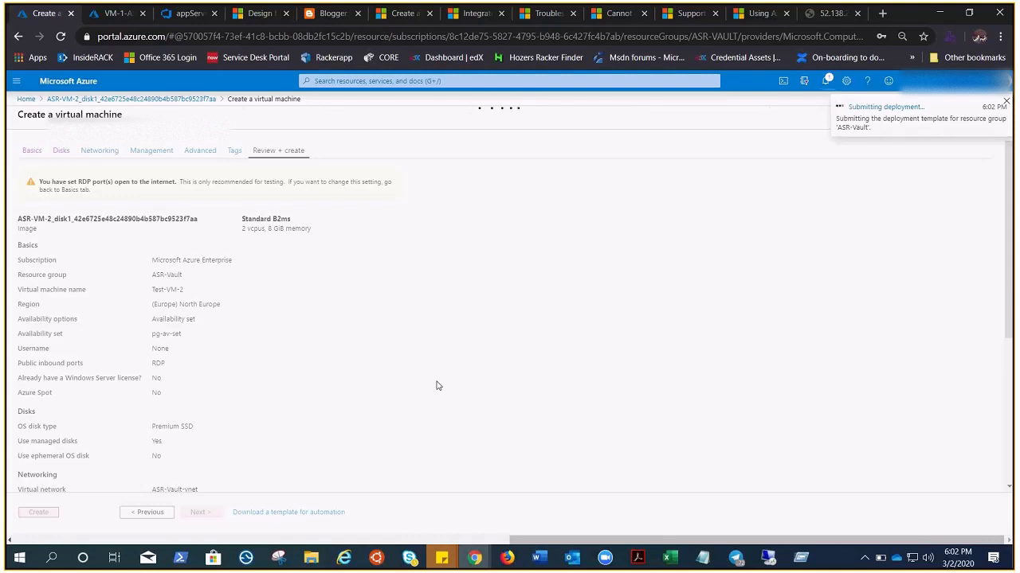
- Watch the Test-VM-2 deployment notification and Next steps until deployment completes
click(1007, 102)
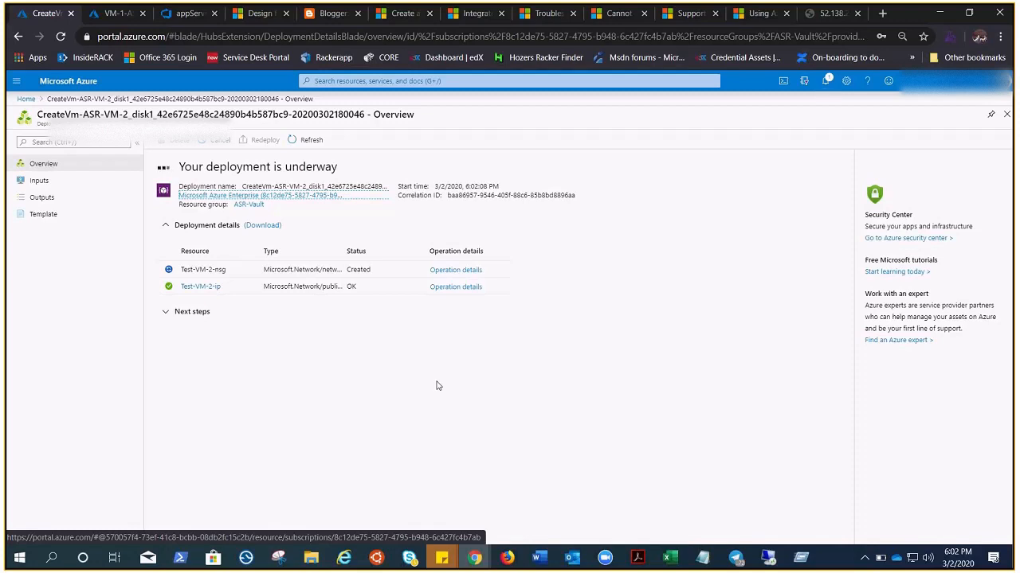
mouse_move(398, 387)
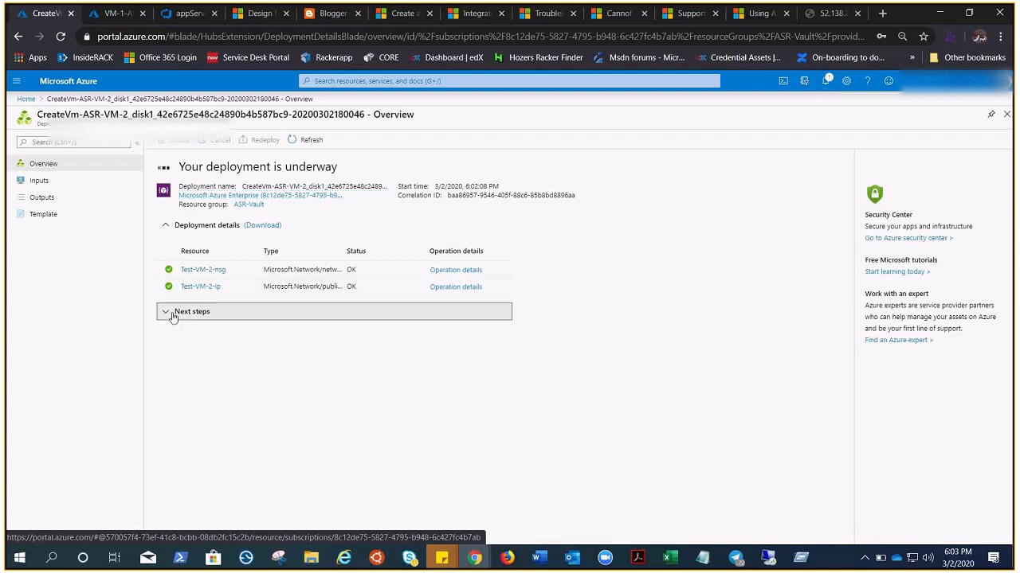
click(191, 311)
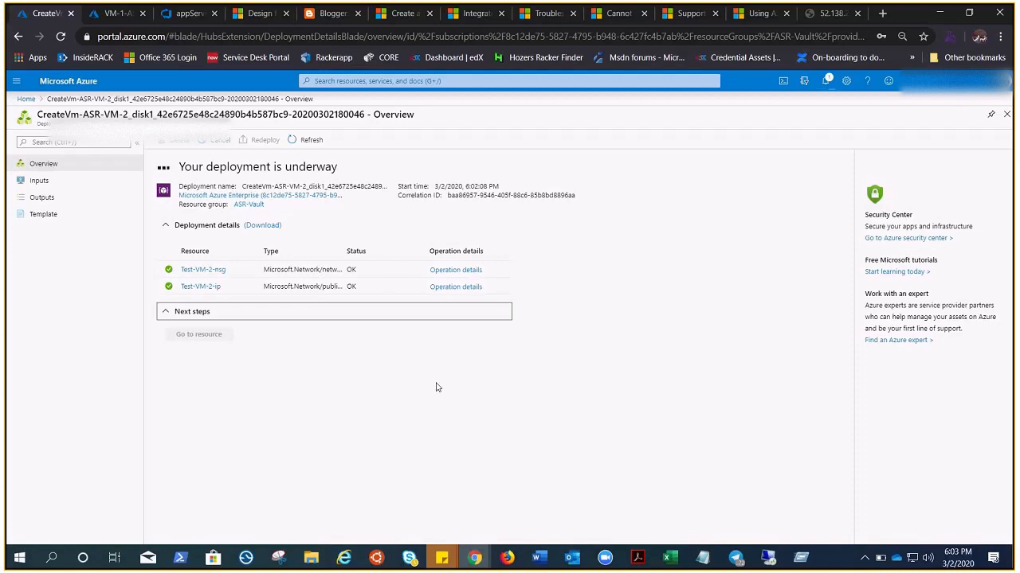
click(192, 311)
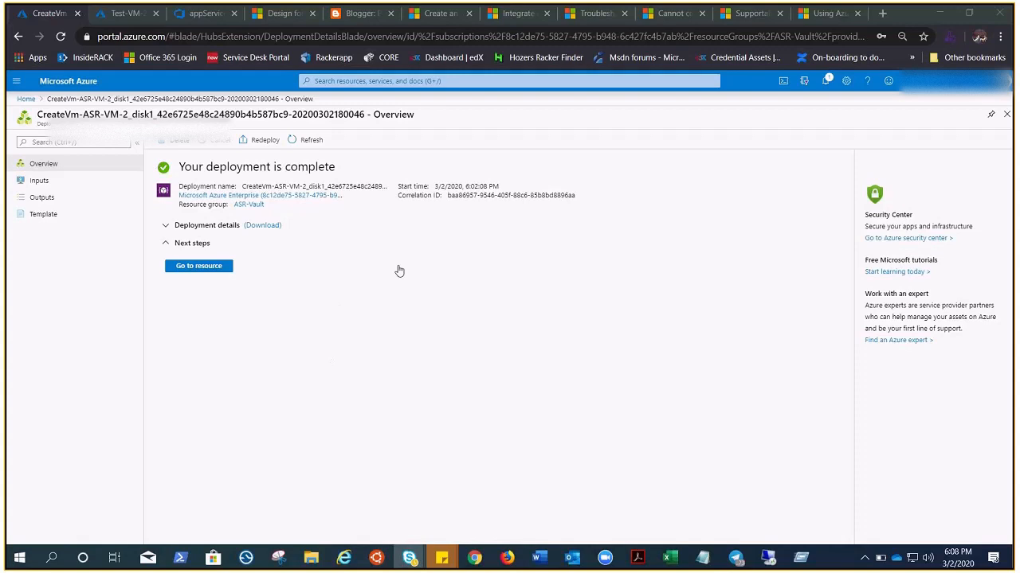
- Go to the deployed Test-VM-2 resource and its Networking settings
click(198, 265)
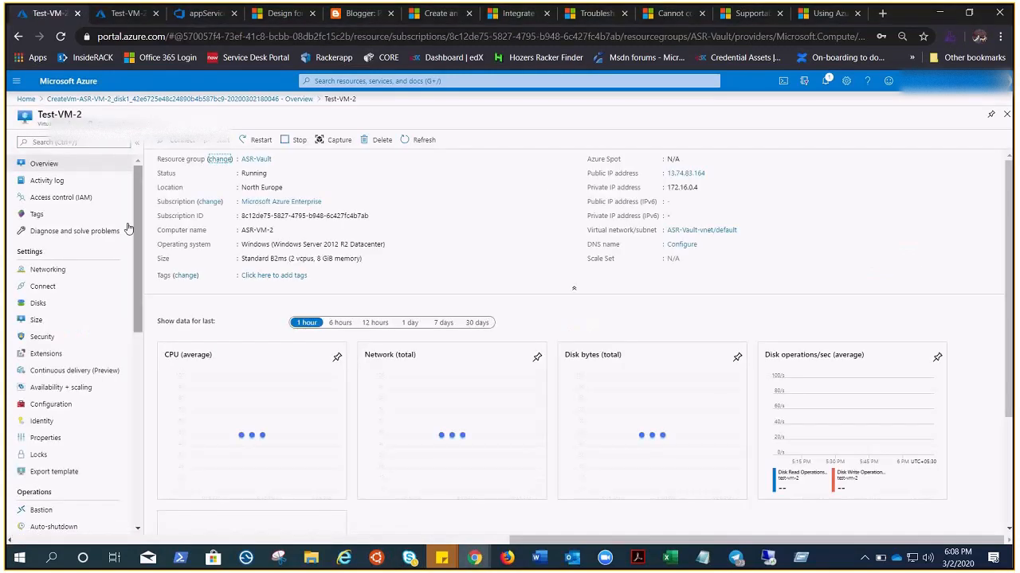
mouse_move(48, 269)
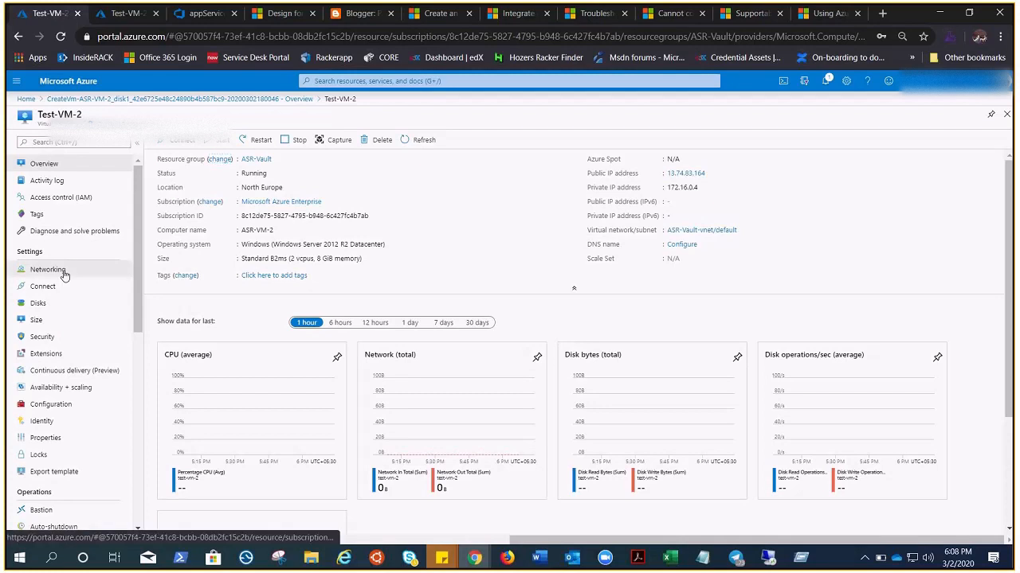
click(47, 269)
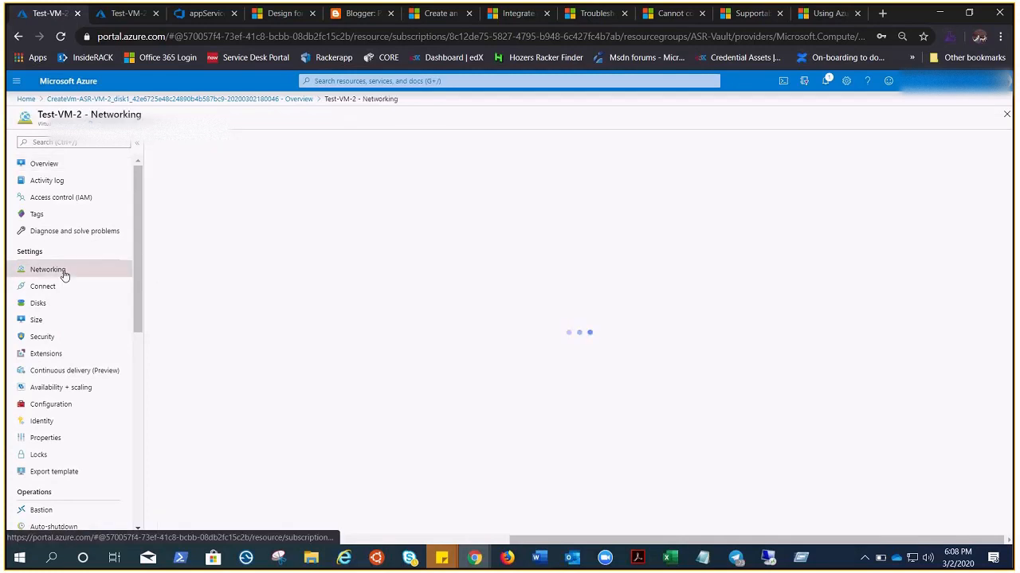
- Change the RDP inbound rule's destination ports to 3389,80, save it, and return to the overview
click(47, 269)
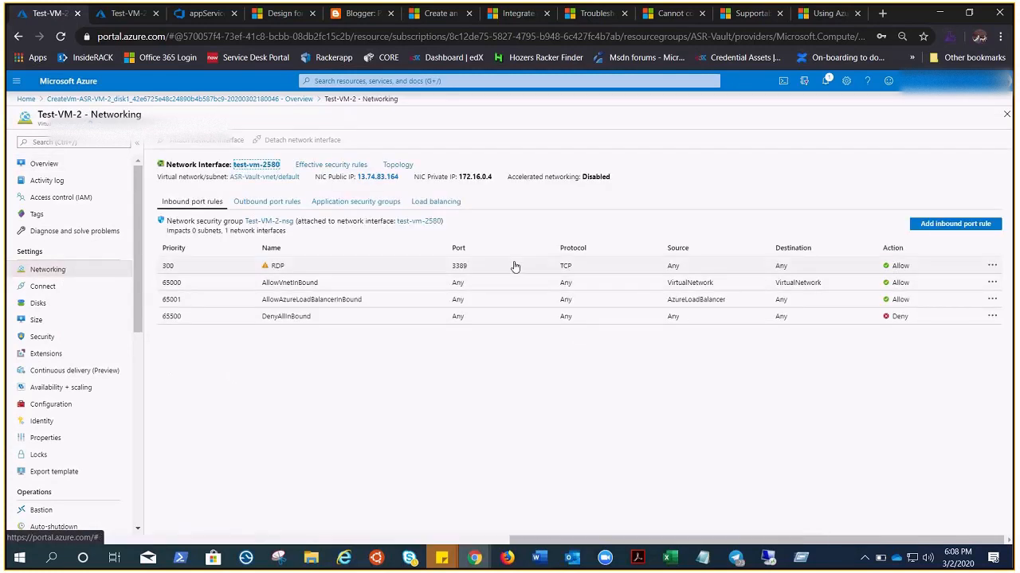
click(274, 264)
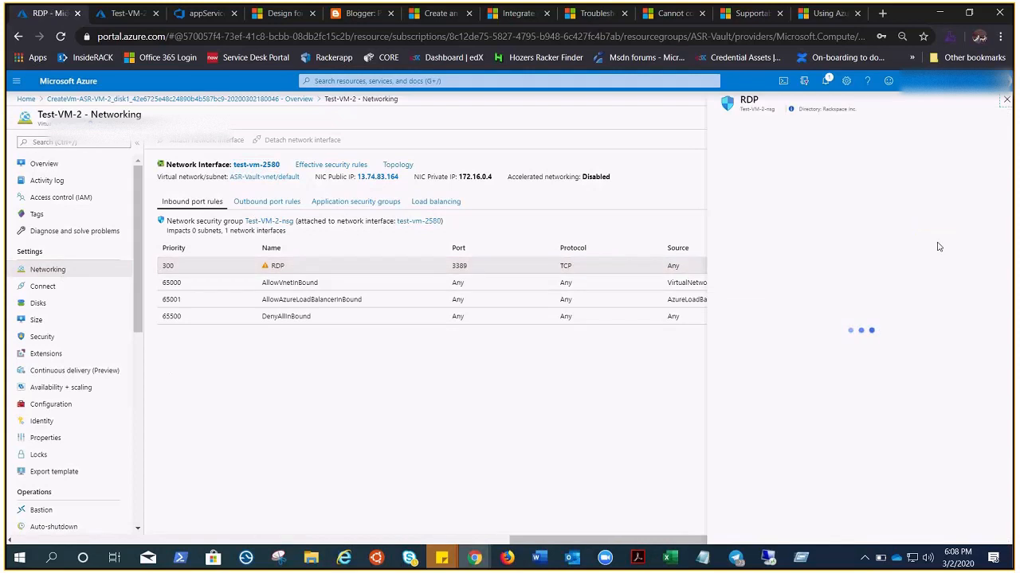
click(274, 264)
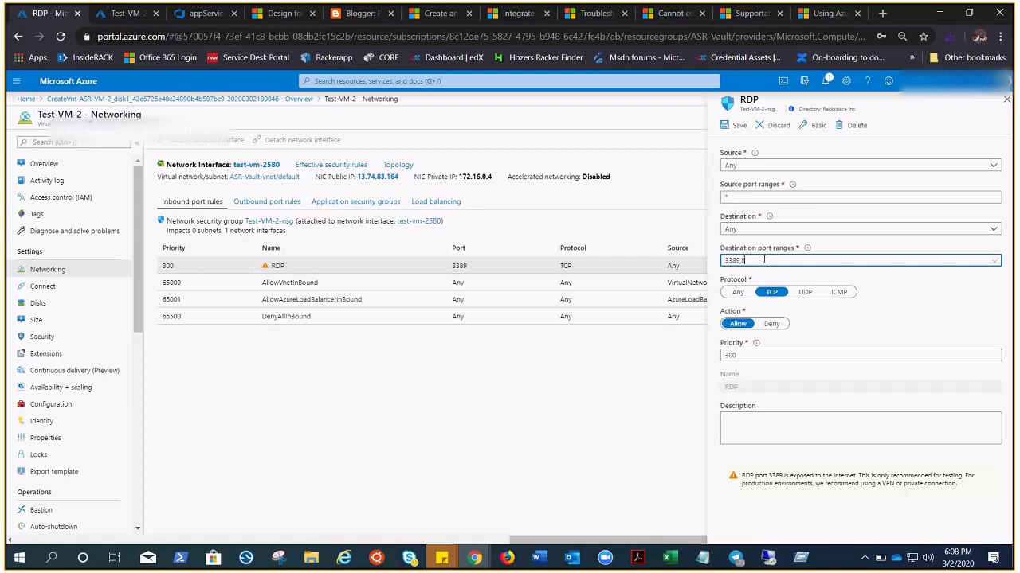
text(0)
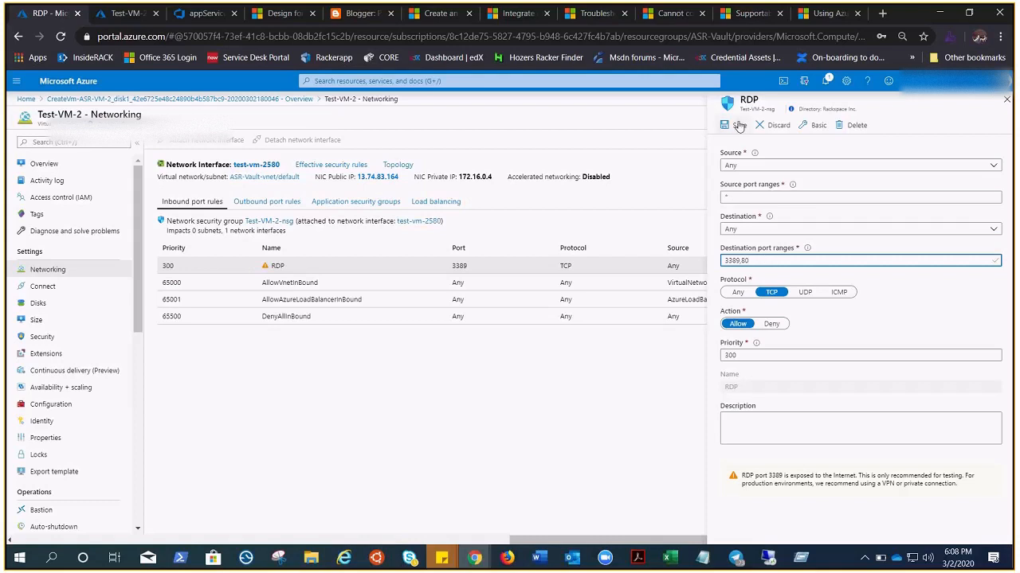
click(725, 124)
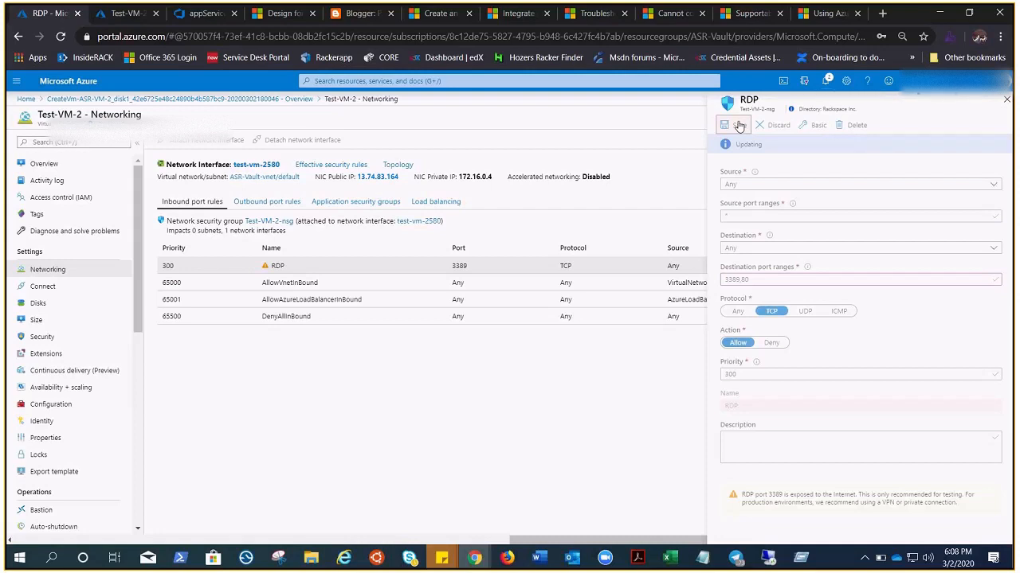
click(723, 124)
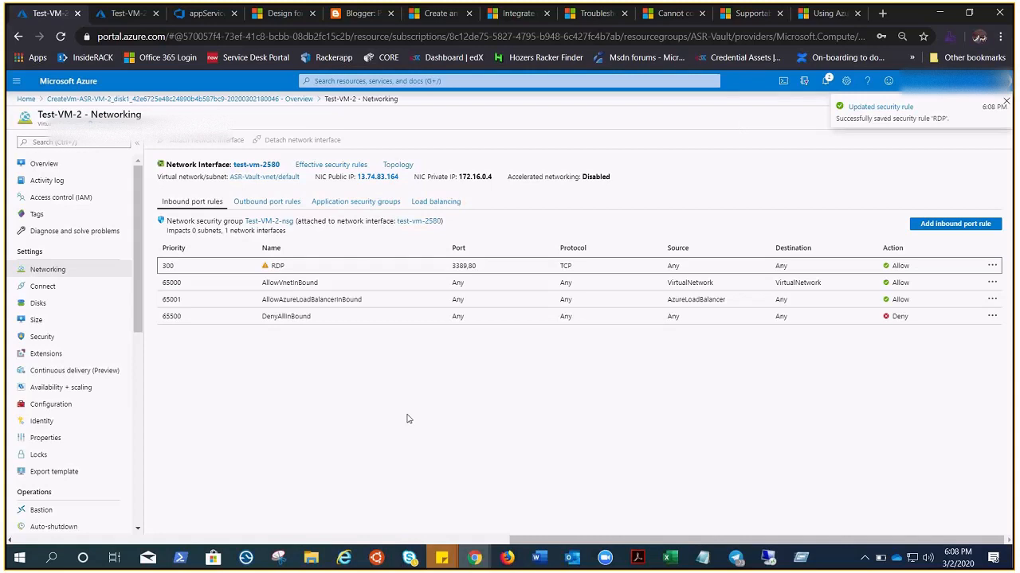
click(45, 163)
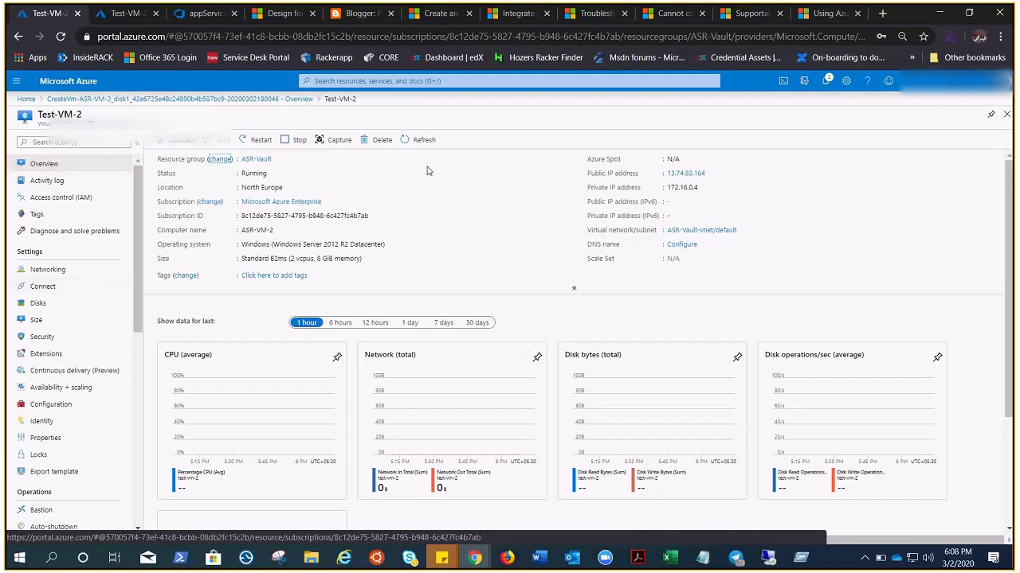
- Copy Test-VM-2's public IP address to the clipboard
click(710, 172)
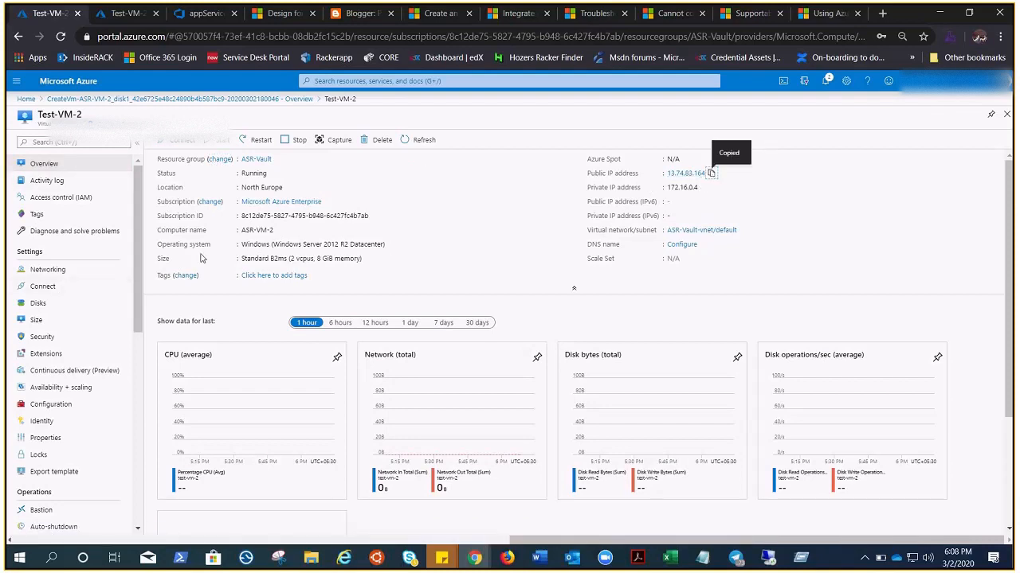
mouse_move(433, 158)
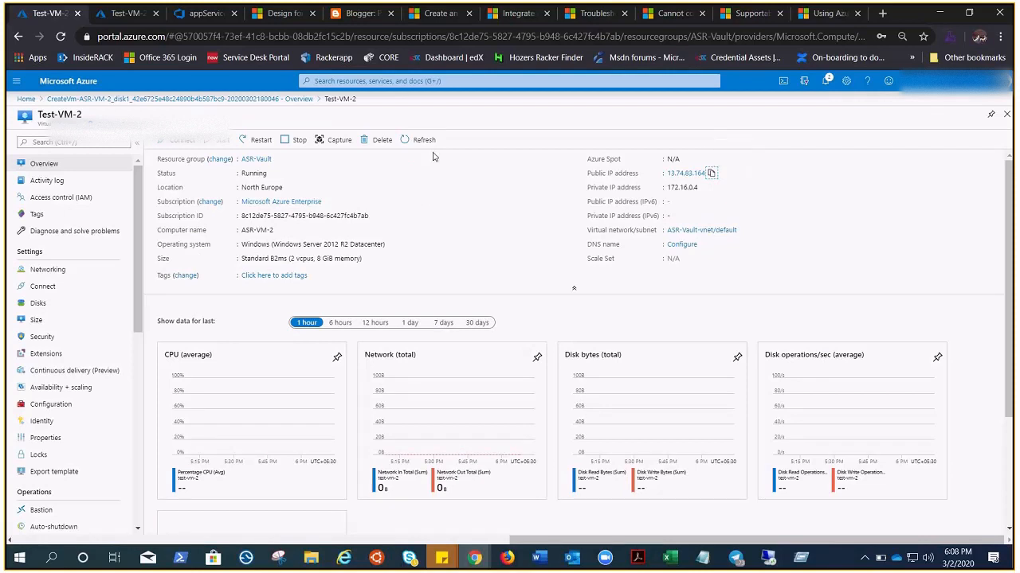
mouse_move(895, 194)
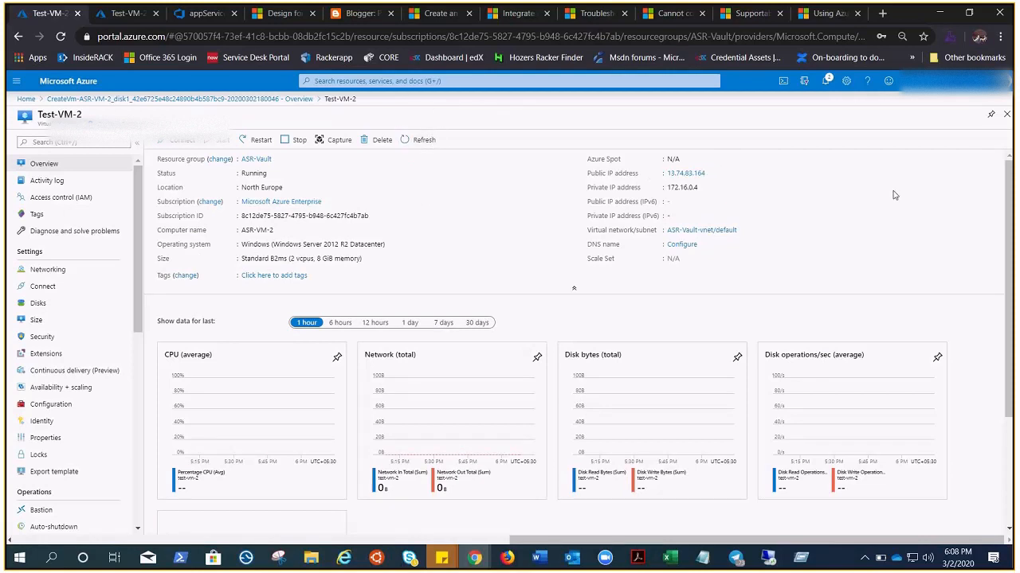